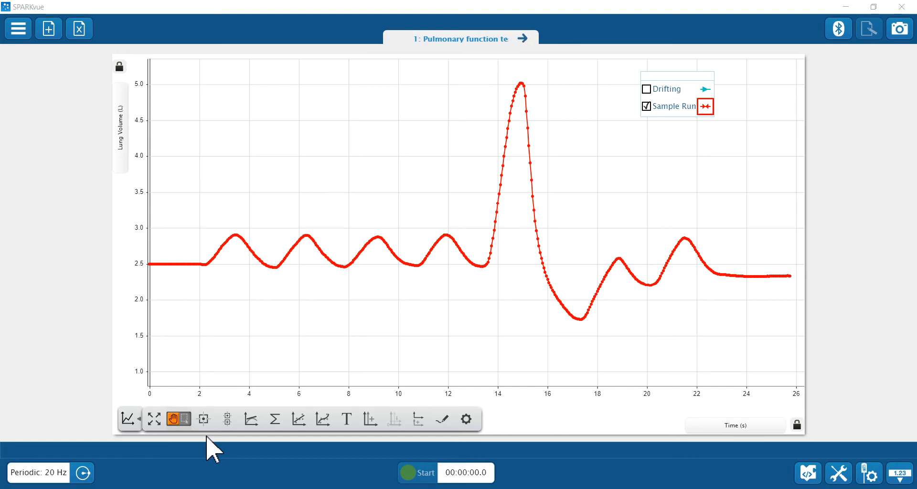
mouse_move(316, 391)
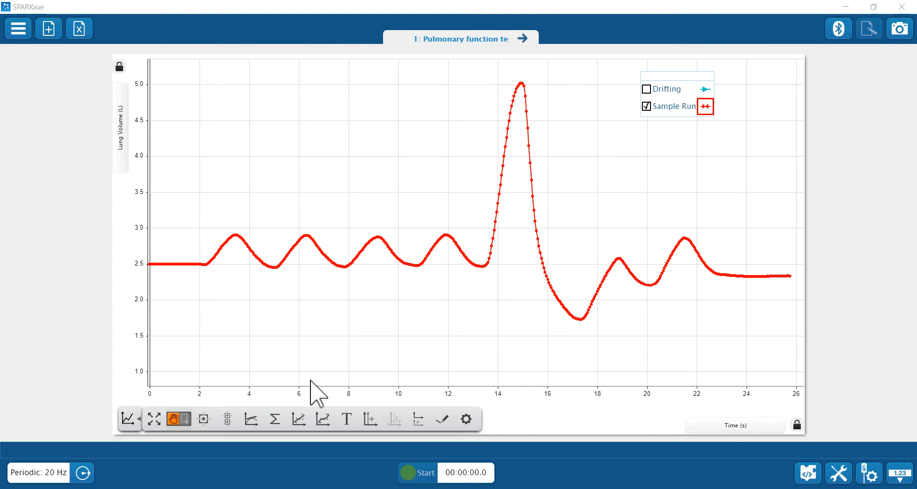
mouse_move(313, 252)
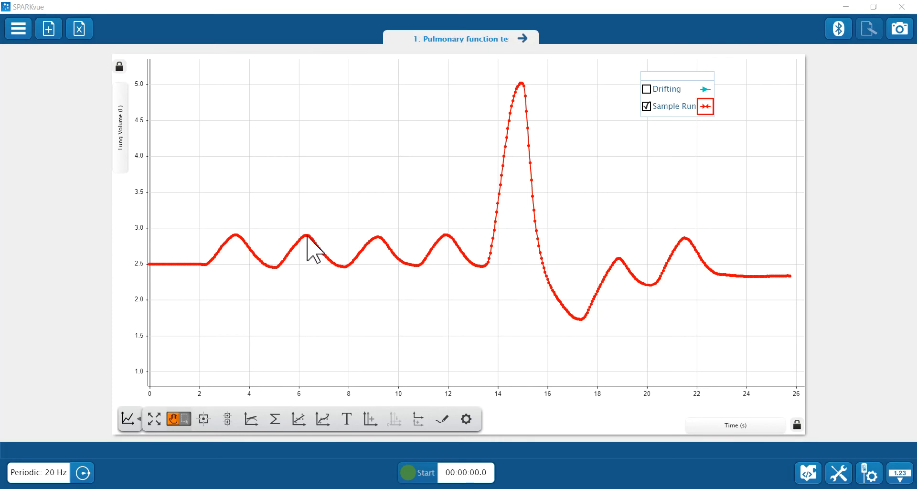
mouse_move(509, 111)
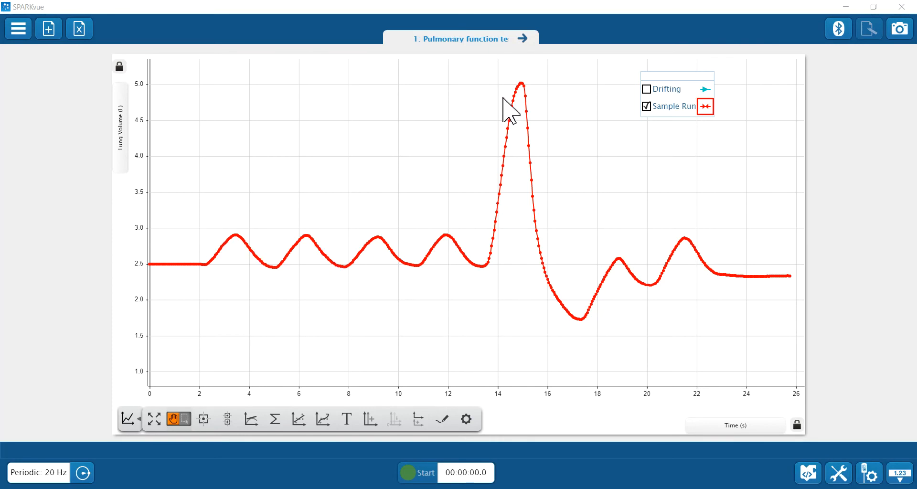
mouse_move(576, 344)
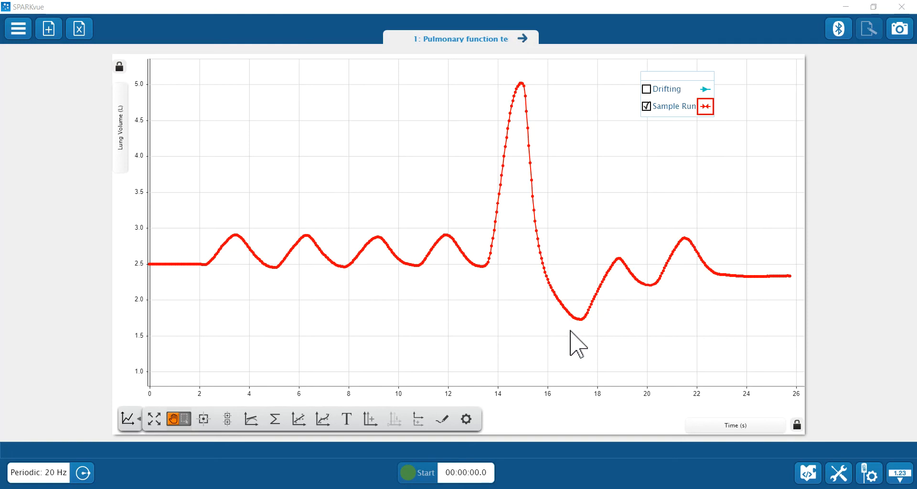
mouse_move(790, 245)
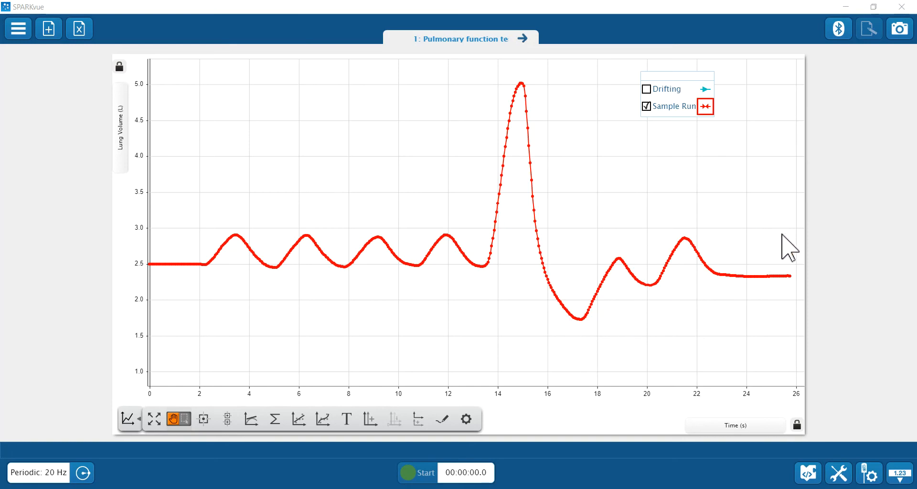
mouse_move(601, 286)
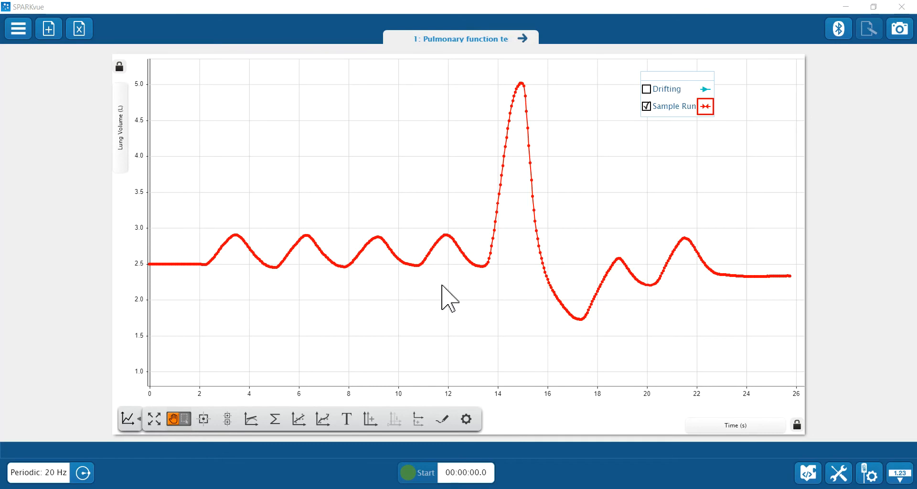
mouse_move(432, 263)
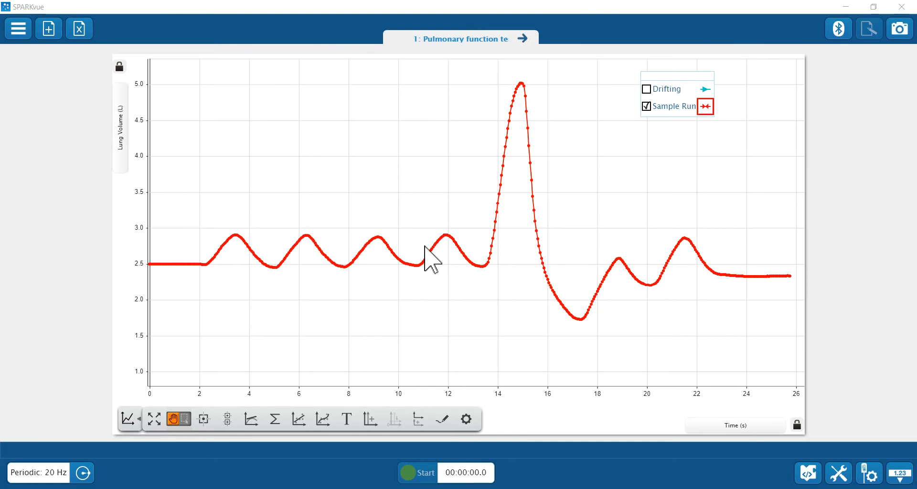
mouse_move(634, 301)
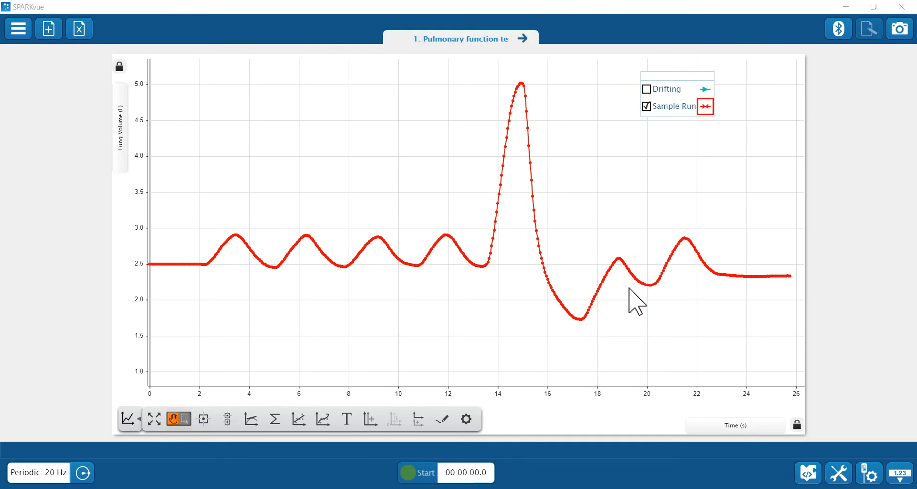
mouse_move(655, 292)
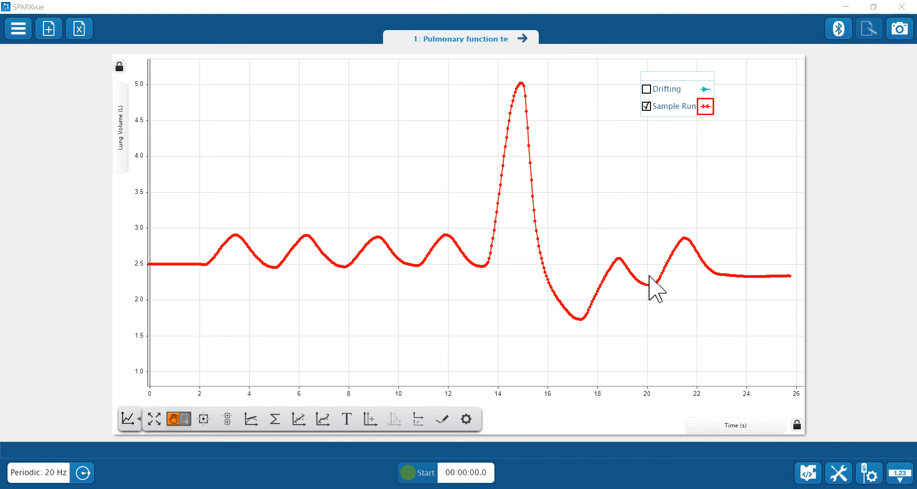
mouse_move(670, 272)
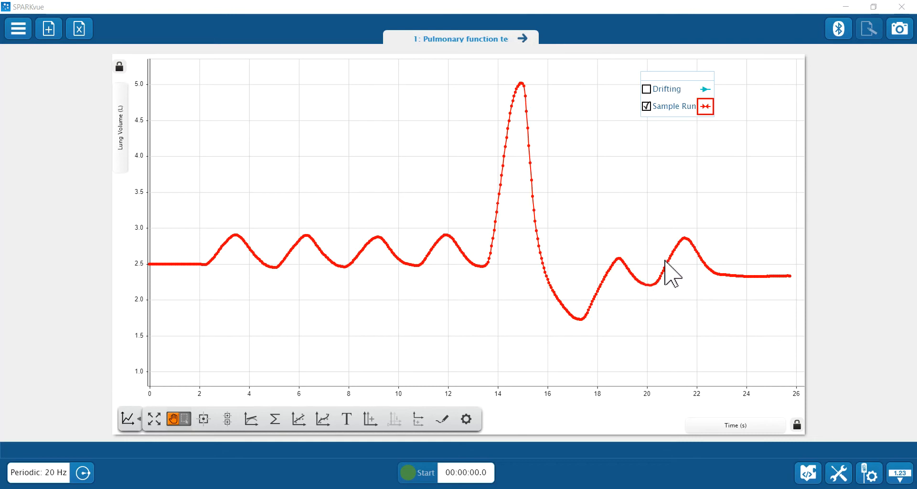
mouse_move(658, 291)
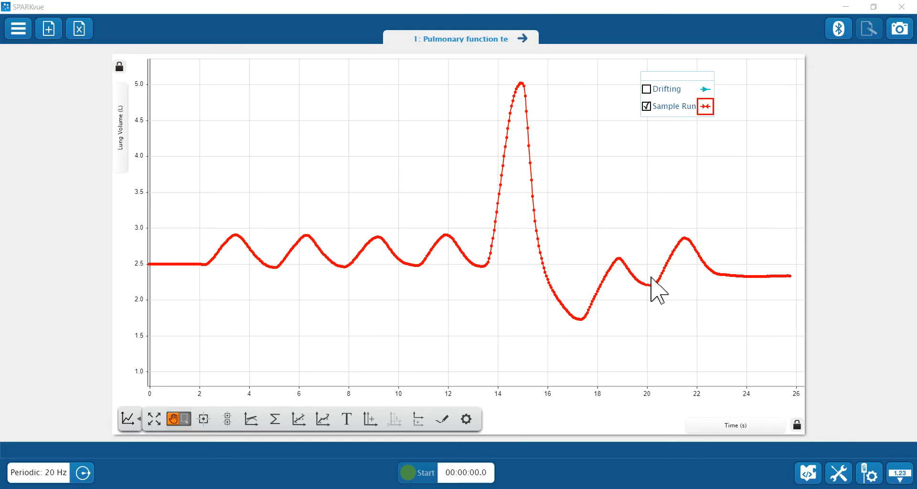
mouse_move(667, 291)
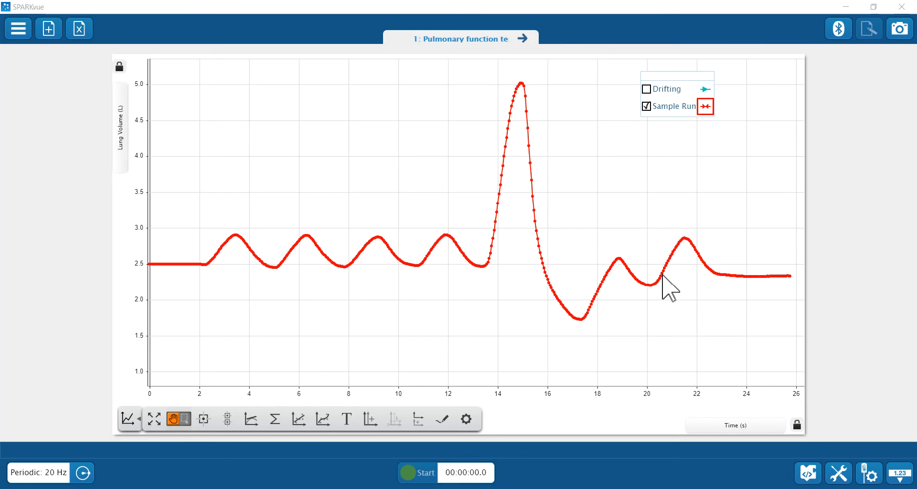
mouse_move(568, 193)
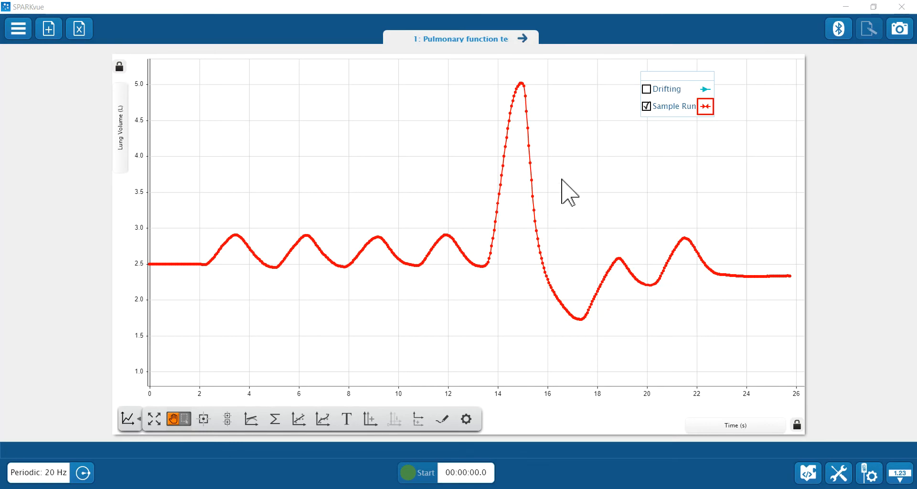
- Show the Drifting run's lung-volume curve alongside the Sample Run via the graph legend
click(646, 88)
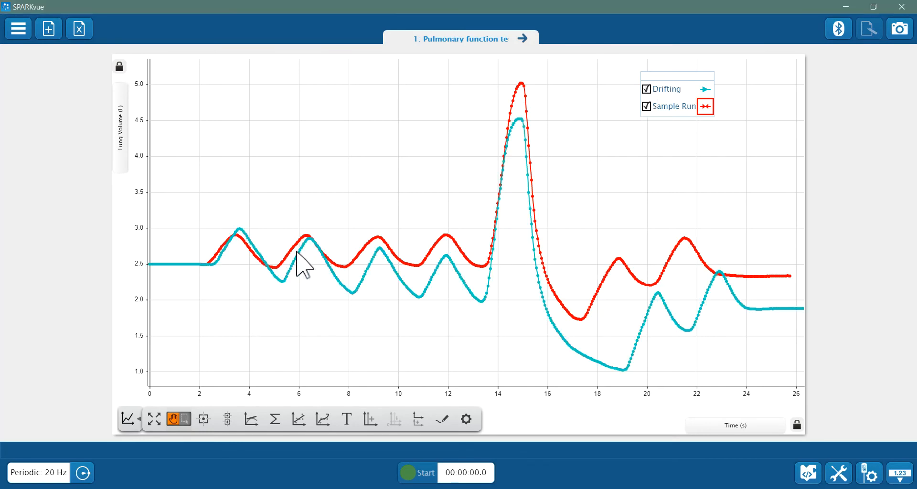
mouse_move(474, 301)
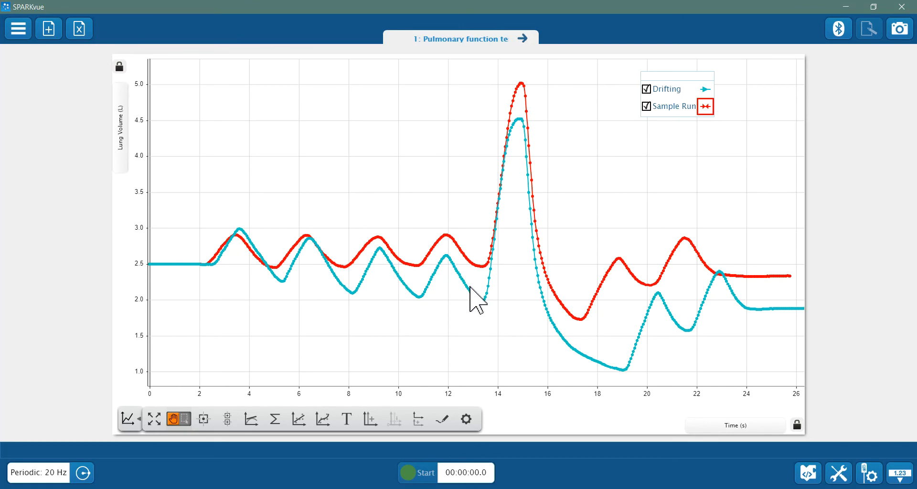
mouse_move(418, 342)
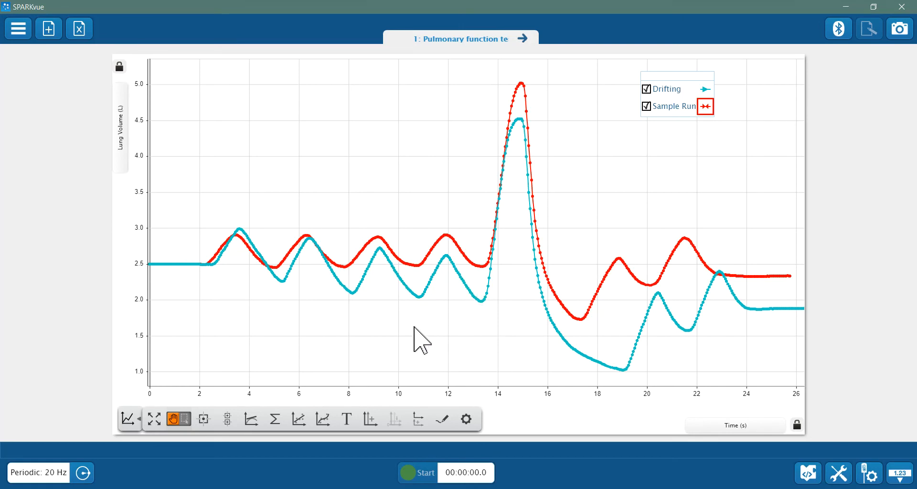
mouse_move(381, 301)
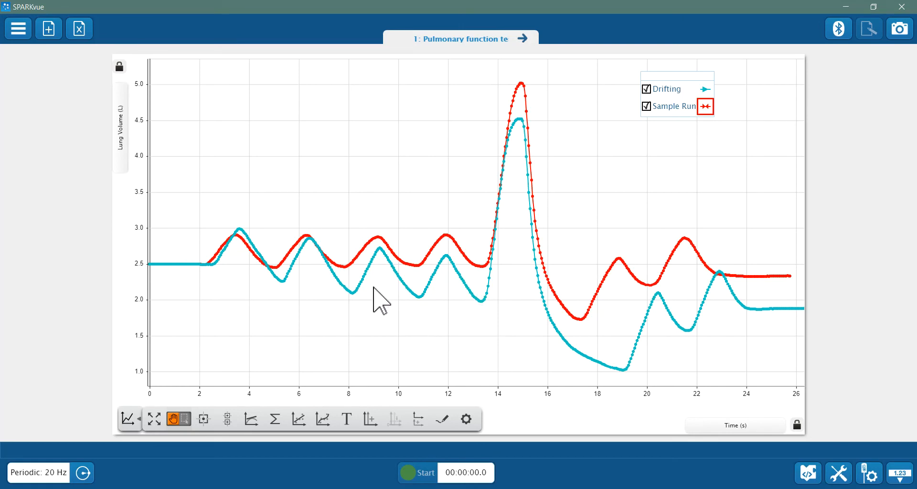
mouse_move(377, 164)
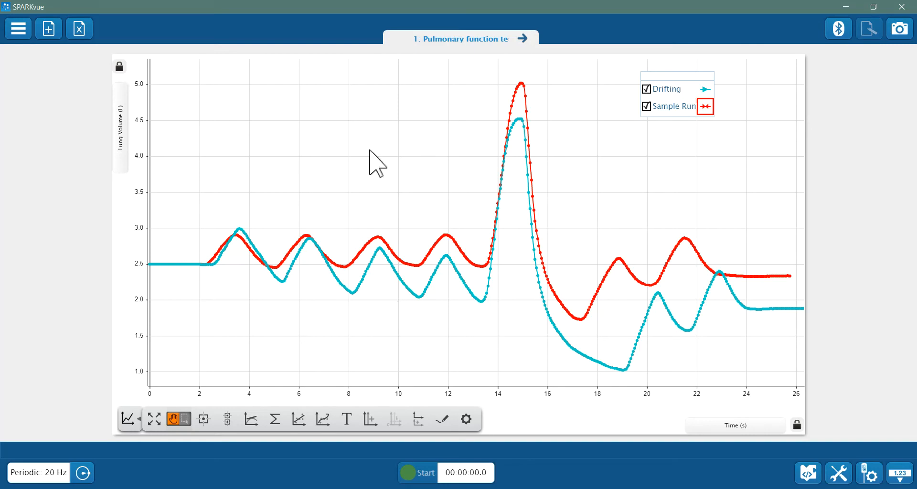
mouse_move(588, 281)
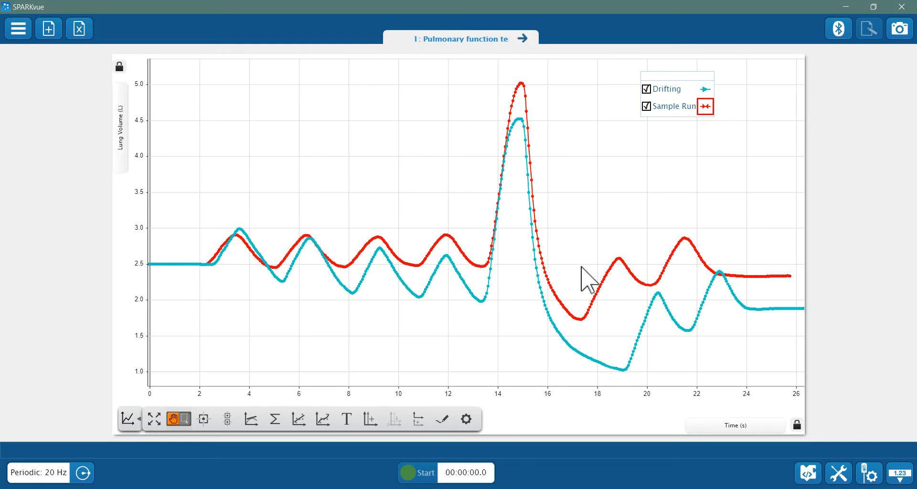
mouse_move(582, 237)
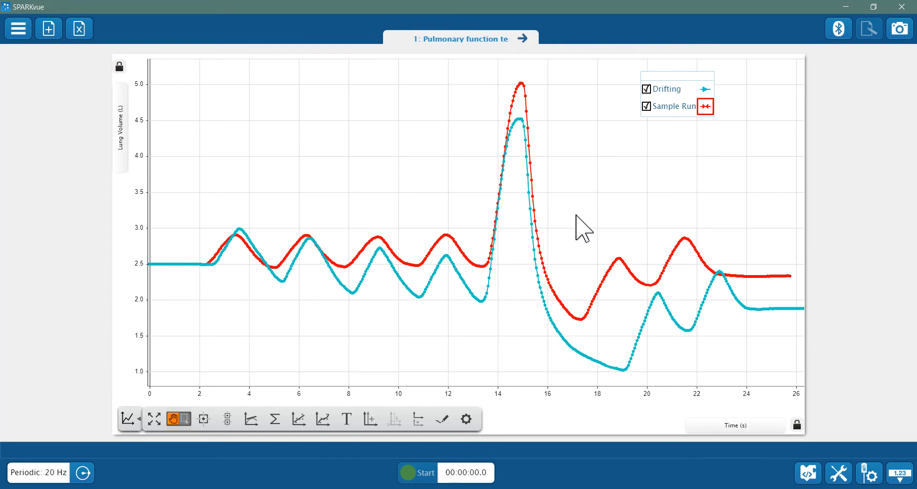
mouse_move(596, 229)
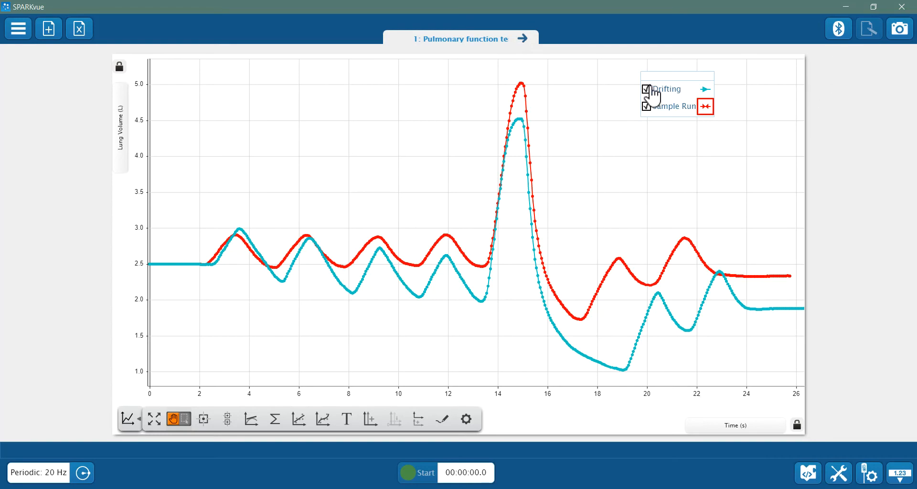
- Hide the Drifting run and measure the first breath peak to trough: Δx 1.500 s, Δy −0.45 L
click(646, 88)
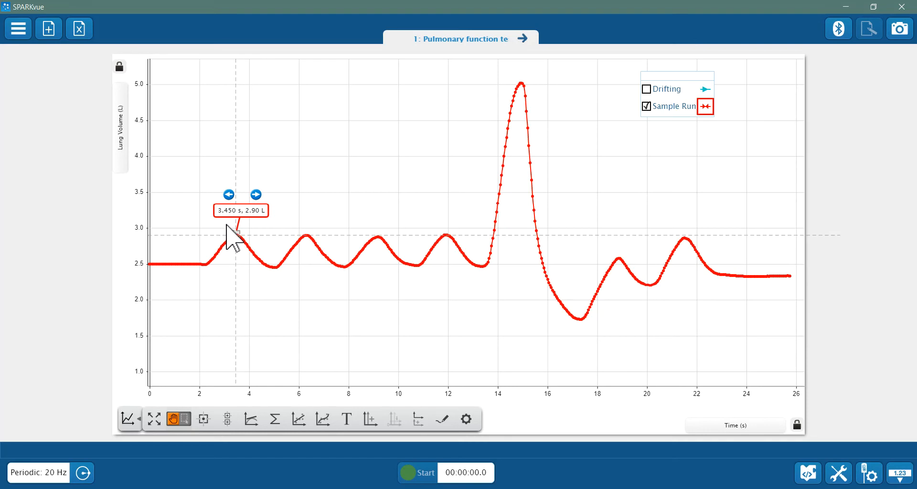
drag(233, 234, 278, 267)
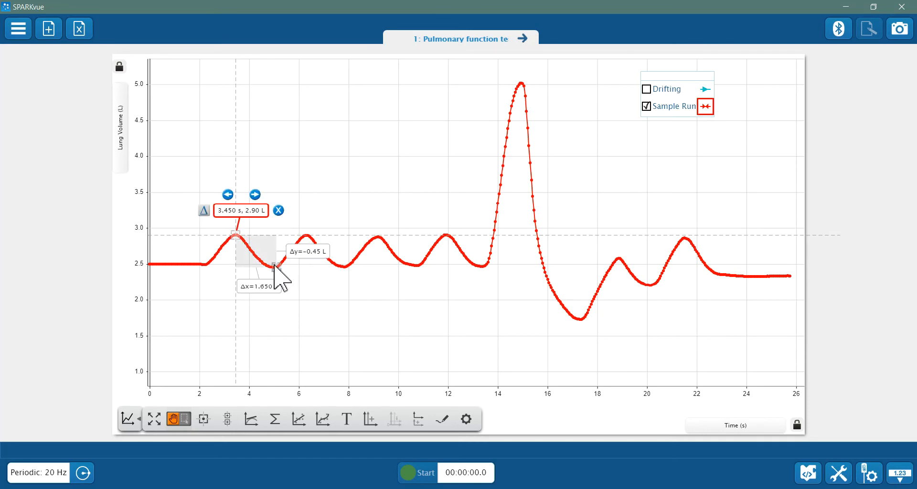
drag(277, 265, 270, 282)
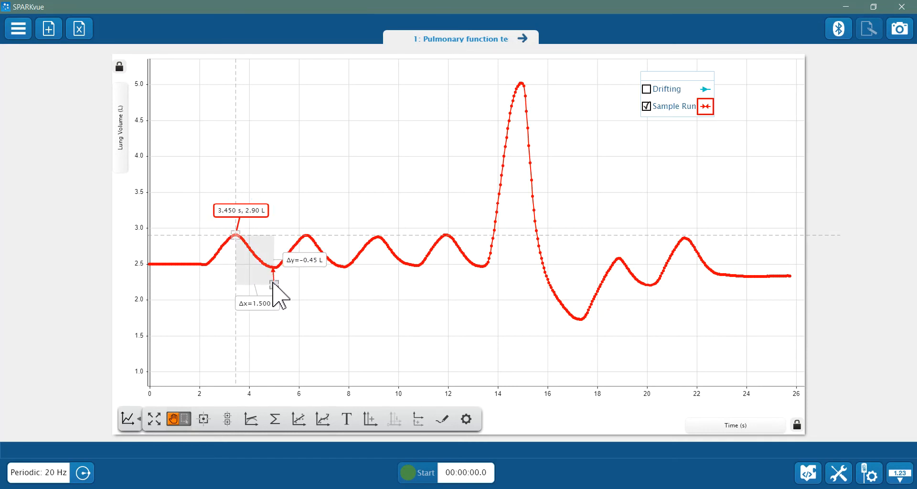
click(240, 210)
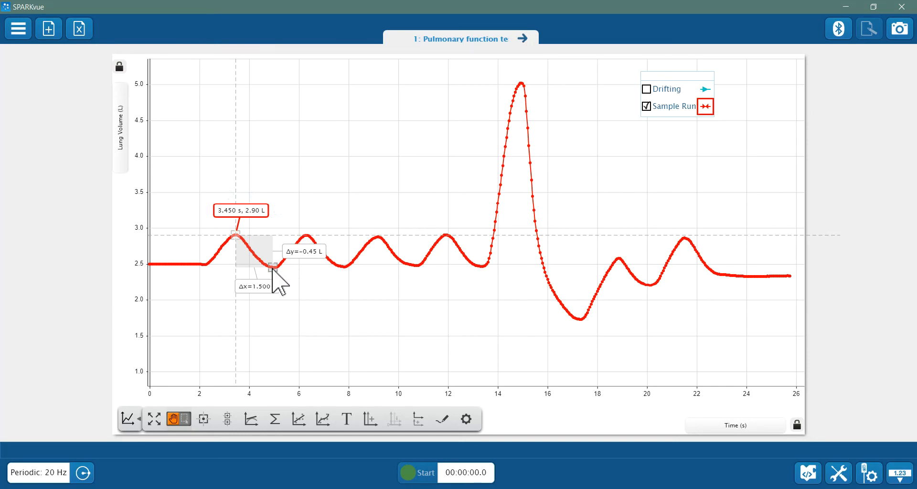
mouse_move(316, 269)
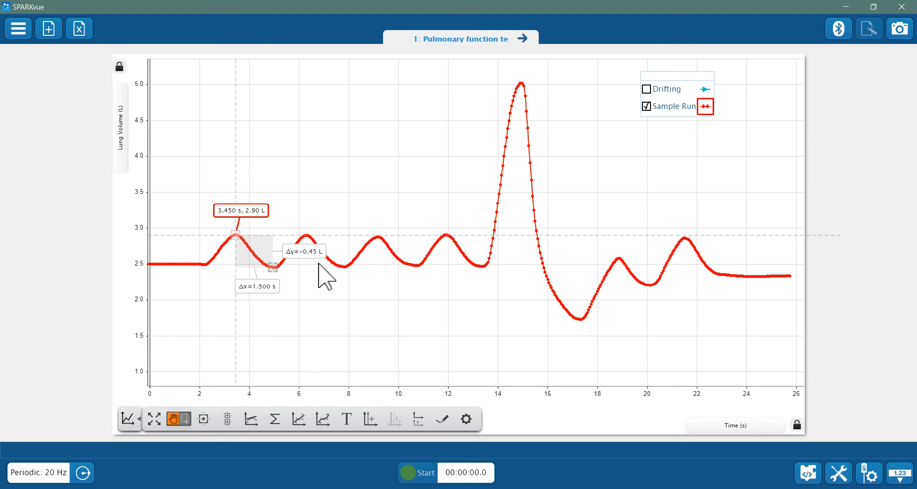
mouse_move(314, 271)
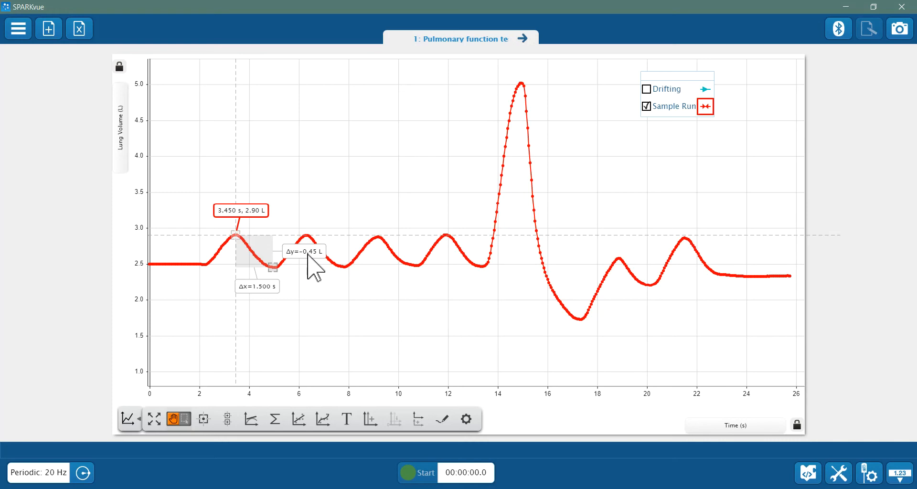
mouse_move(345, 268)
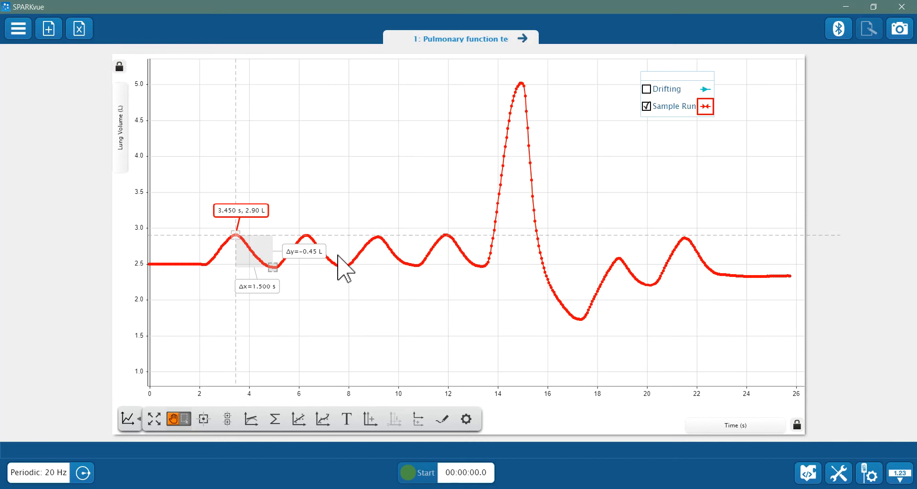
mouse_move(308, 280)
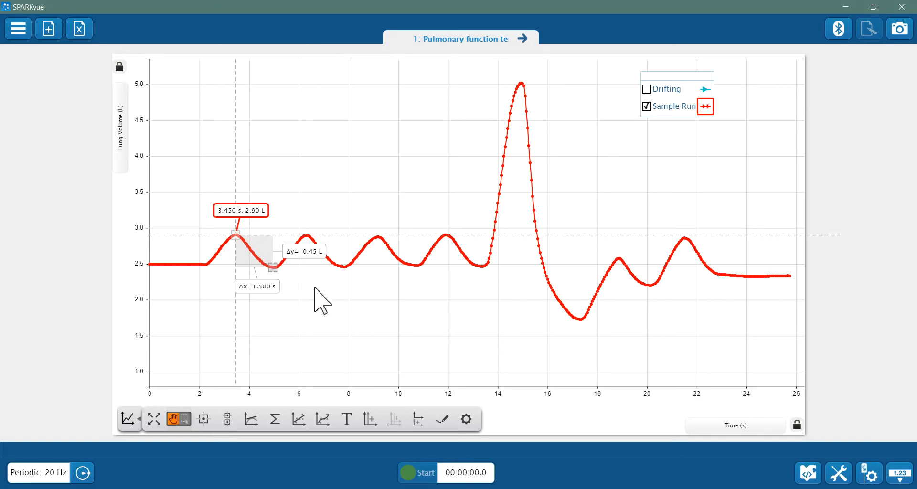
mouse_move(281, 275)
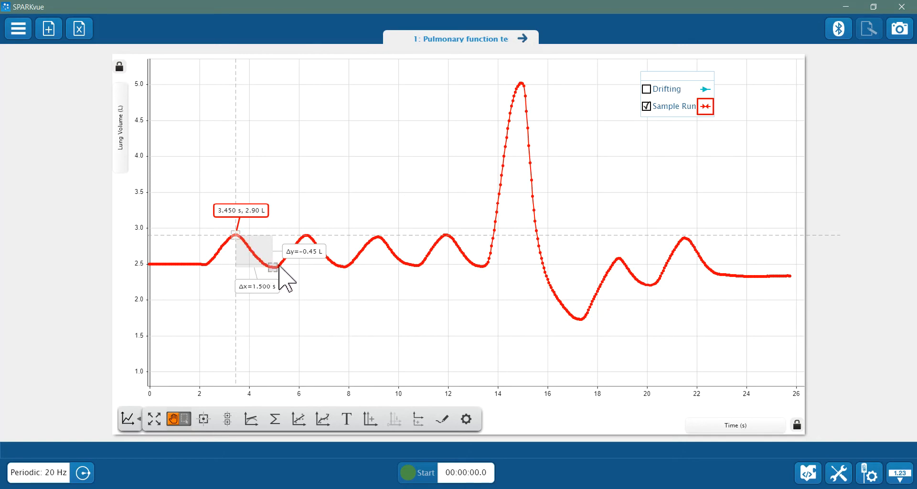
mouse_move(462, 276)
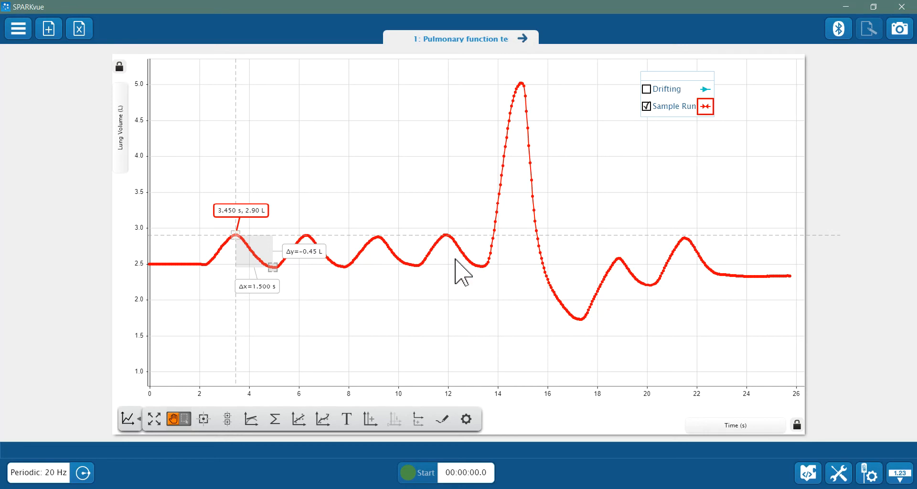
mouse_move(309, 277)
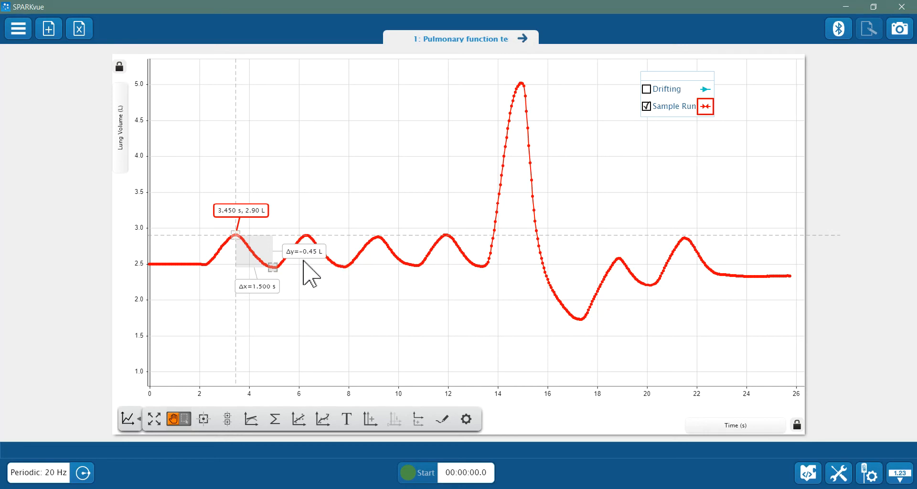
mouse_move(202, 417)
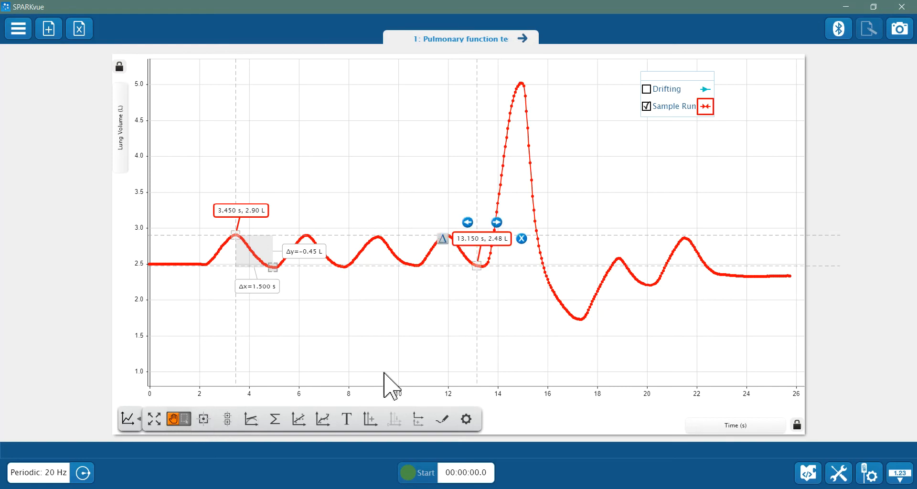
mouse_move(479, 287)
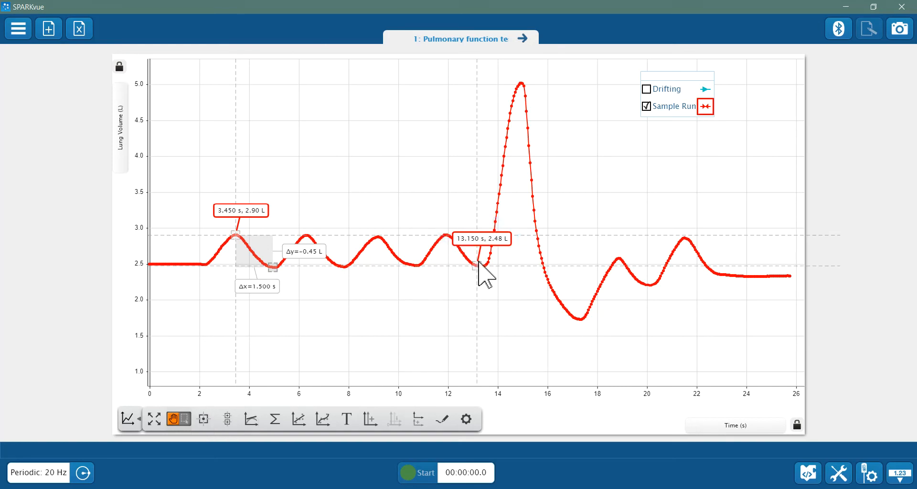
drag(482, 269, 521, 85)
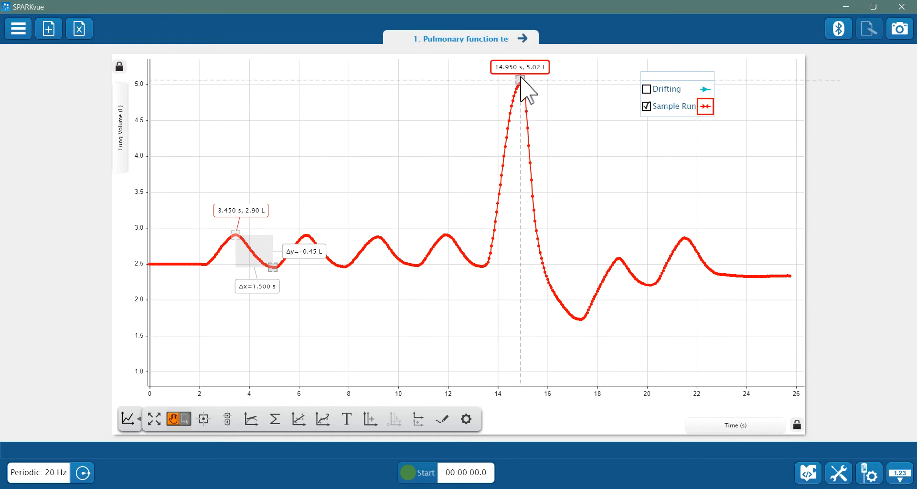
click(520, 67)
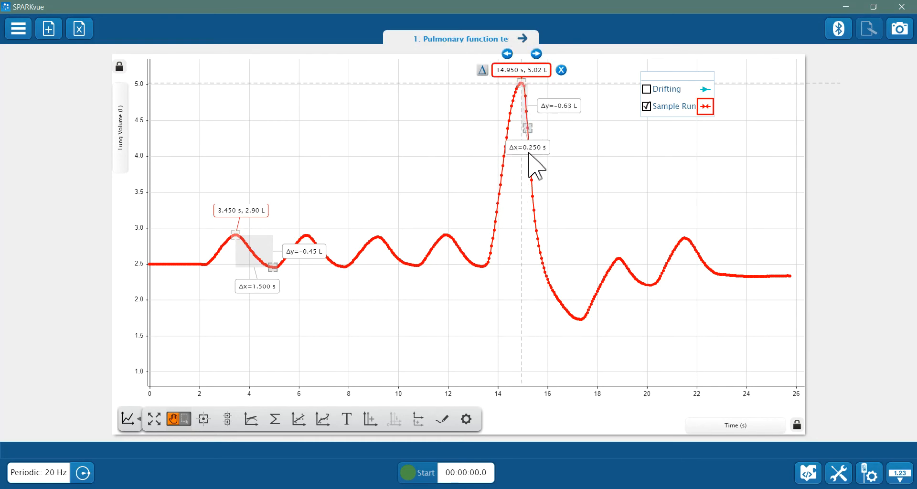
drag(527, 129, 579, 319)
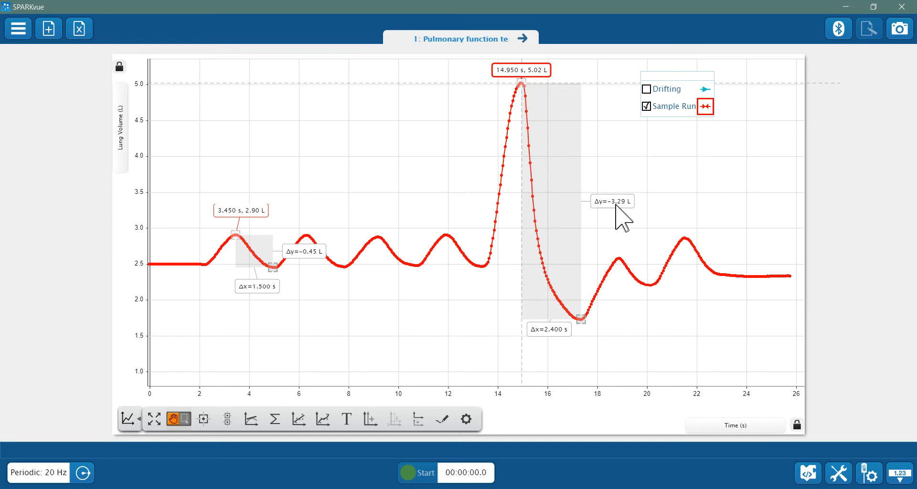
mouse_move(548, 98)
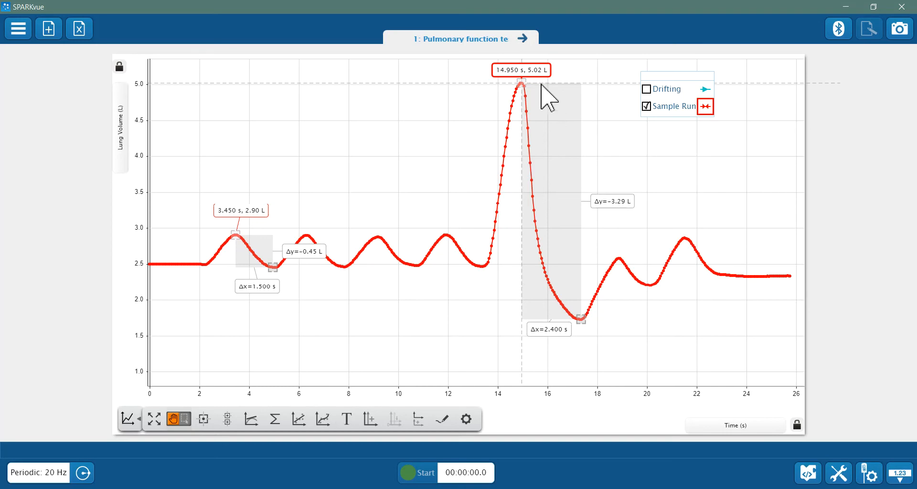
mouse_move(545, 93)
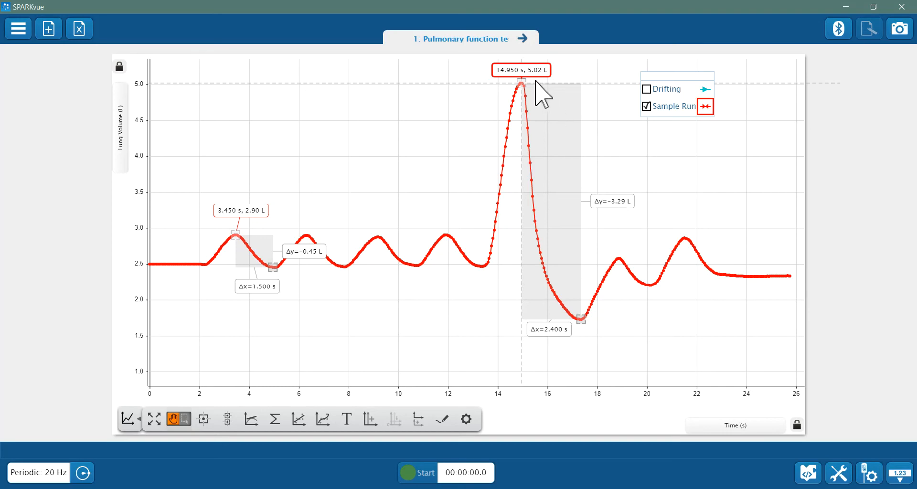
mouse_move(514, 63)
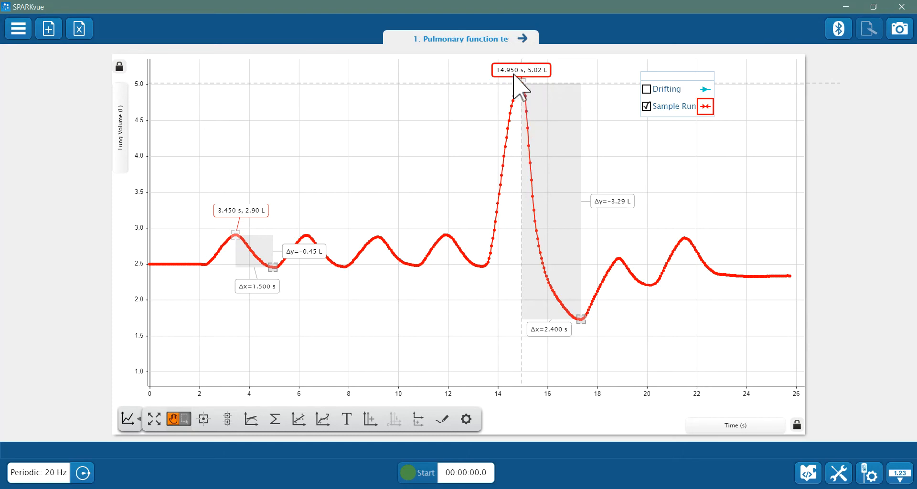
mouse_move(534, 94)
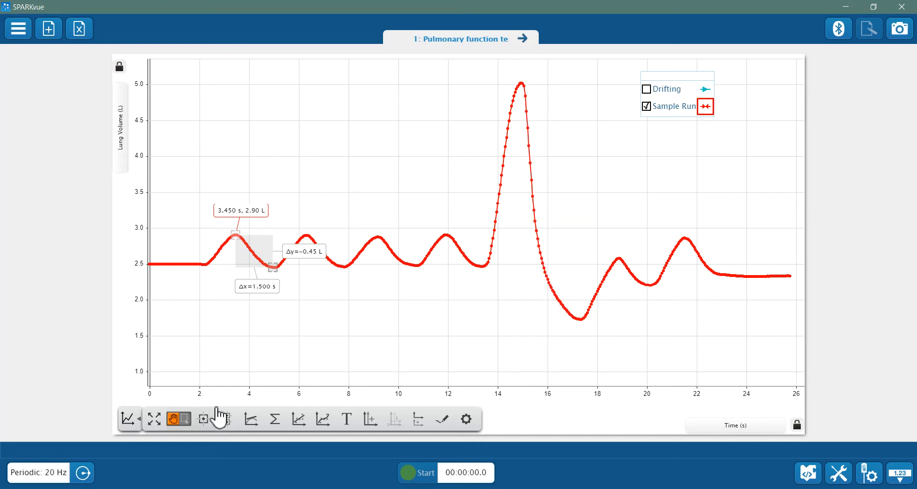
- Mark the 14.950 s, 5.02 L peak and measure the one-second drop after it, Δy −2.68 L
click(518, 80)
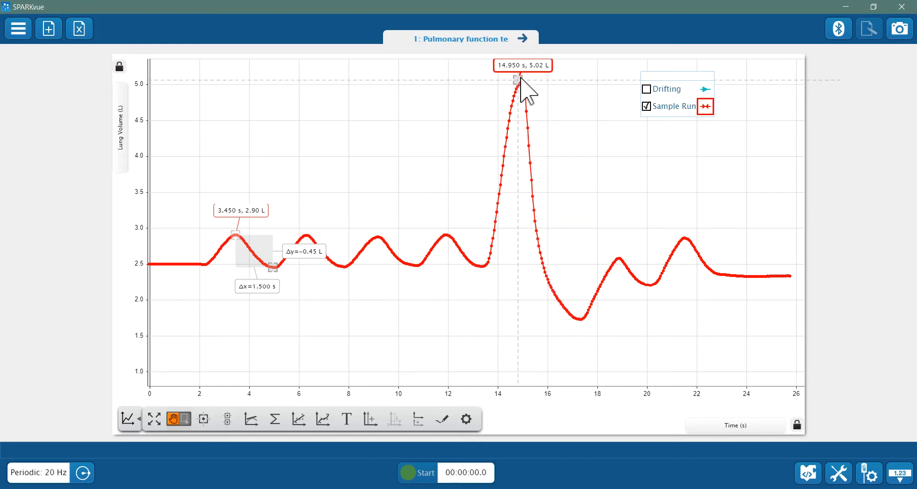
click(520, 79)
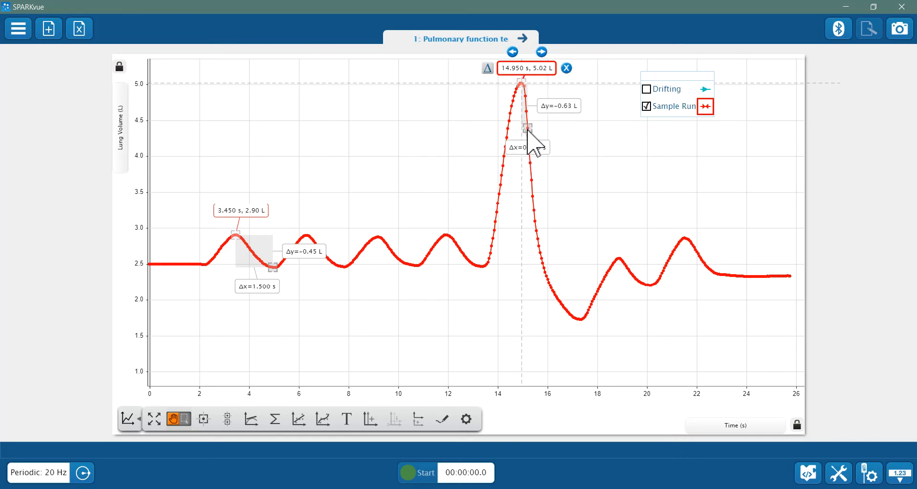
drag(524, 129, 556, 238)
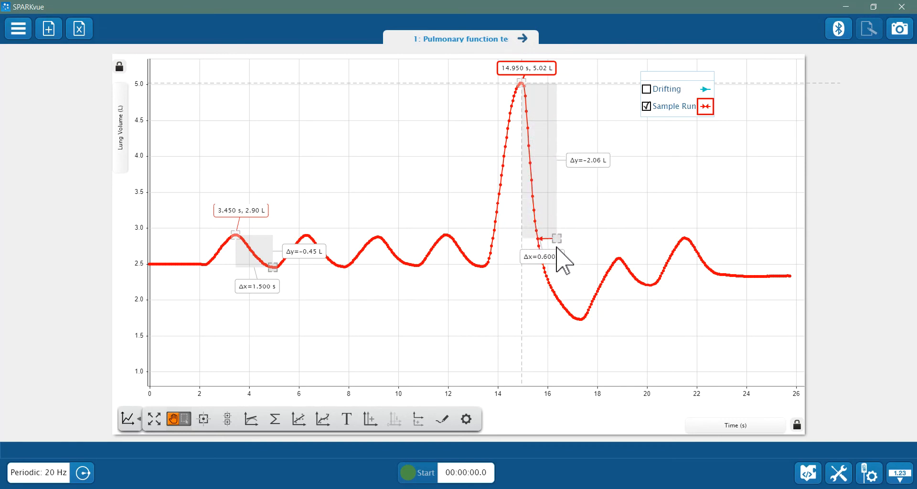
drag(554, 238, 559, 278)
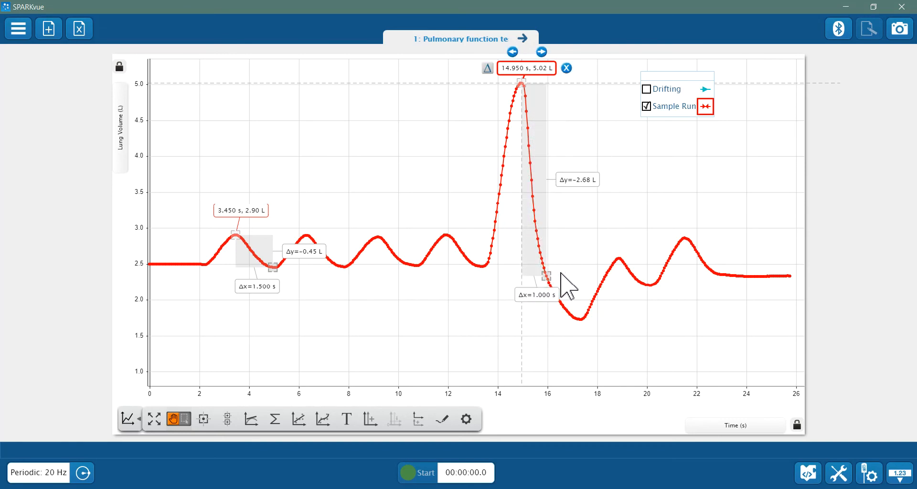
mouse_move(18, 79)
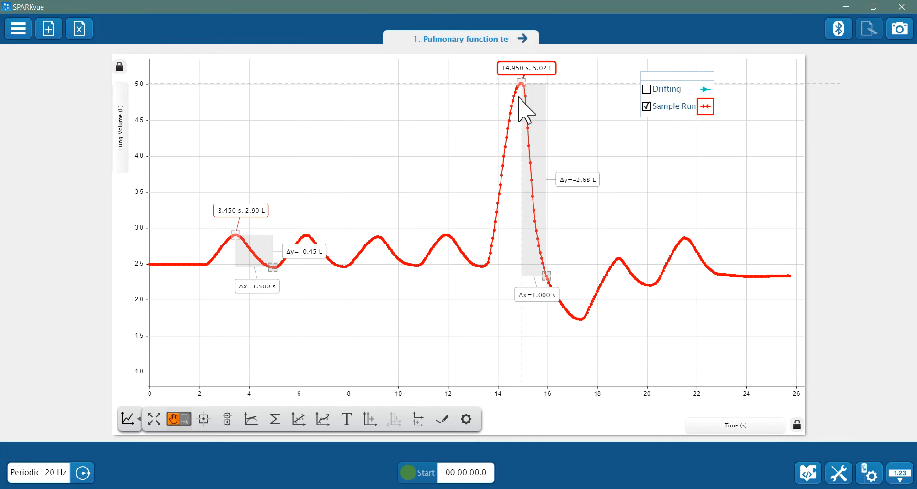
mouse_move(589, 198)
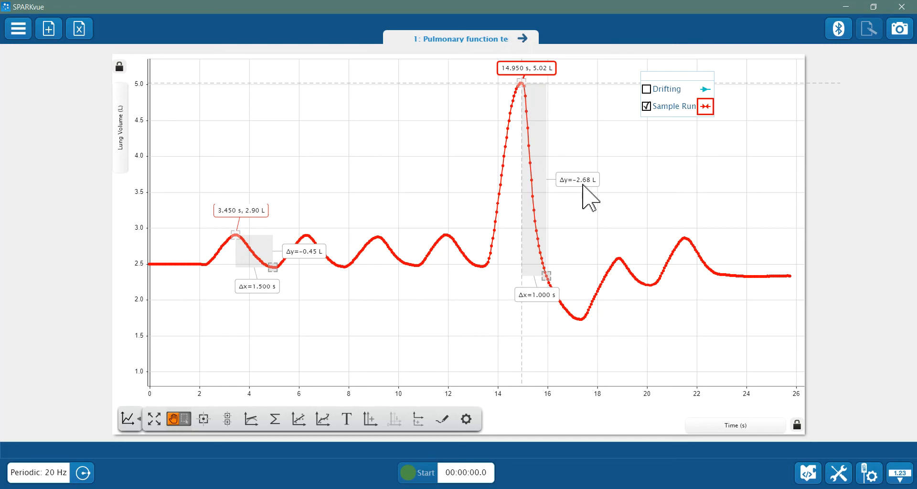
mouse_move(609, 205)
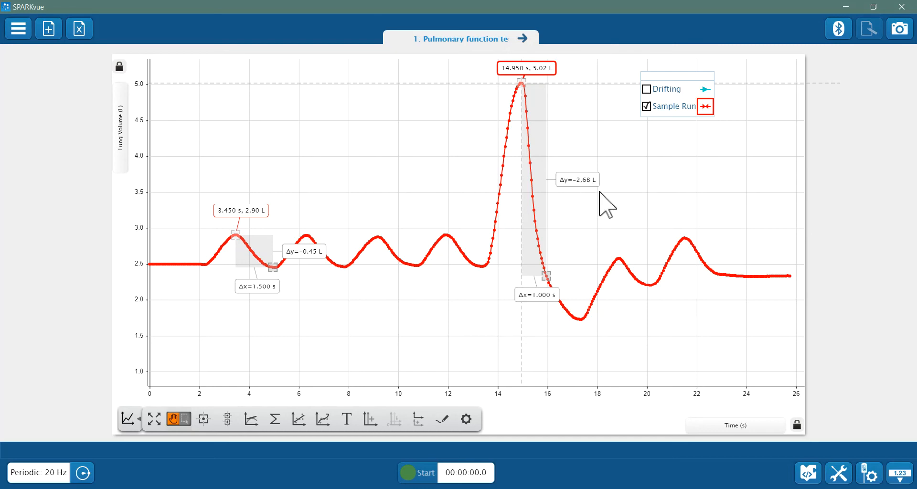
mouse_move(609, 201)
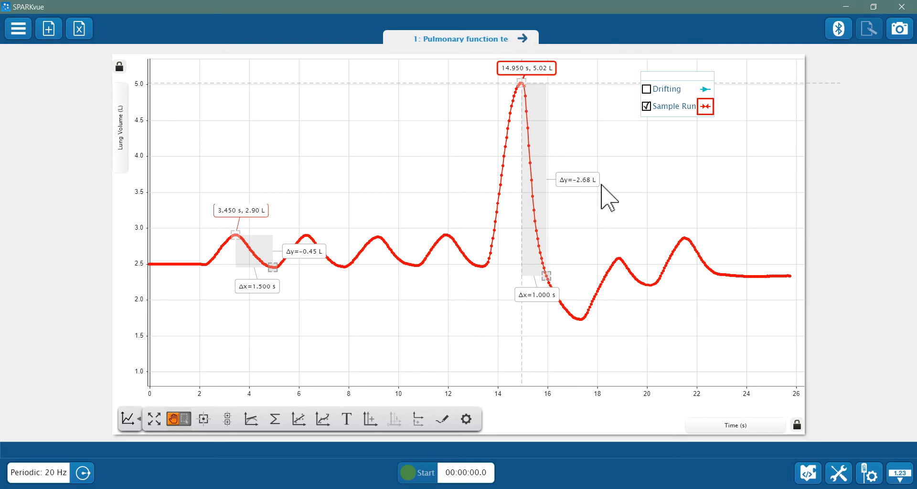
mouse_move(546, 225)
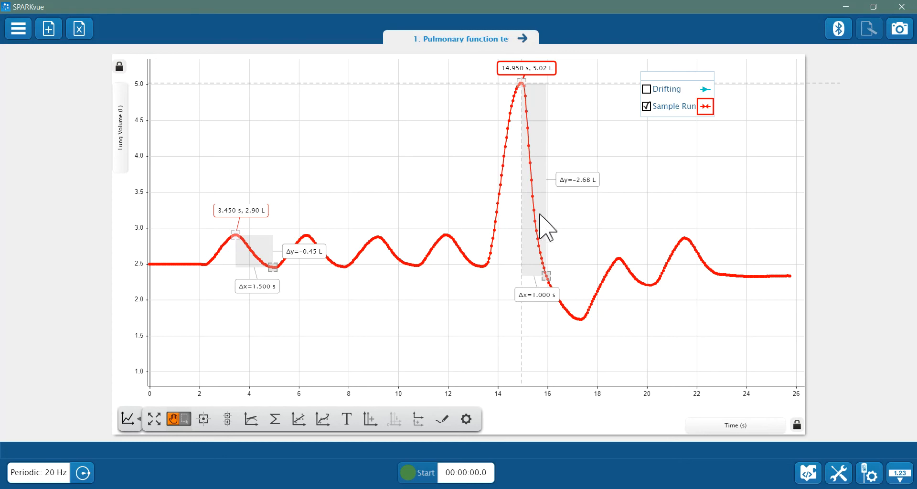
mouse_move(525, 216)
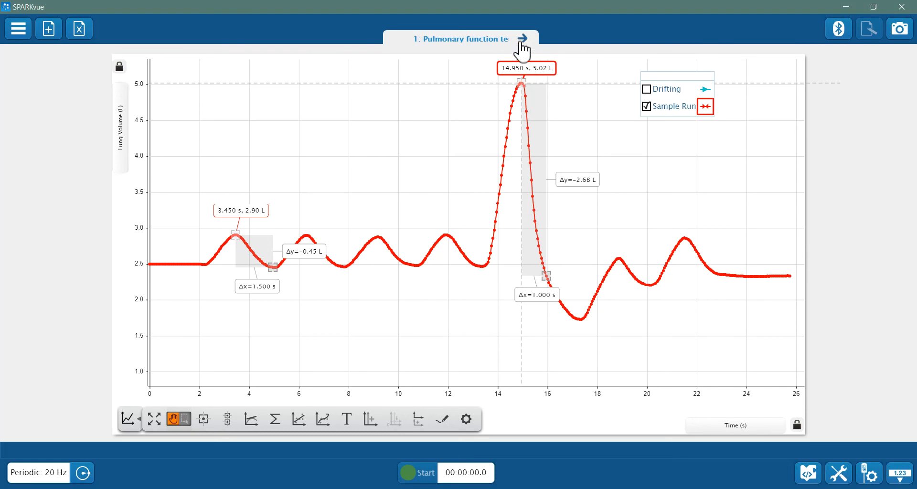
- Advance to page 2, Lung Volumes and Capacities, with its results table
click(526, 38)
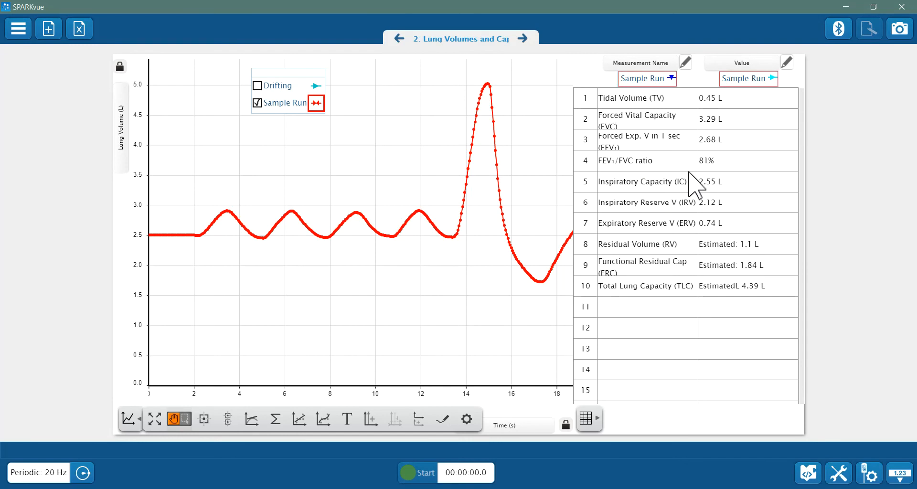
mouse_move(621, 196)
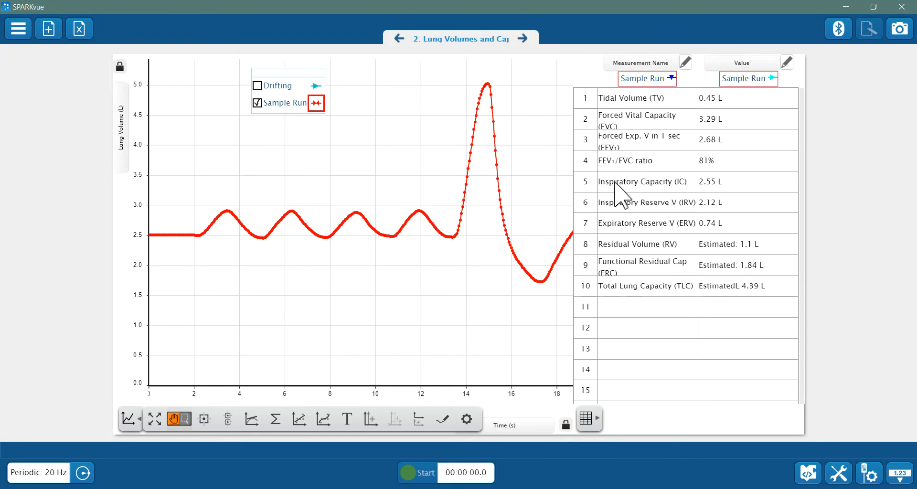
mouse_move(688, 199)
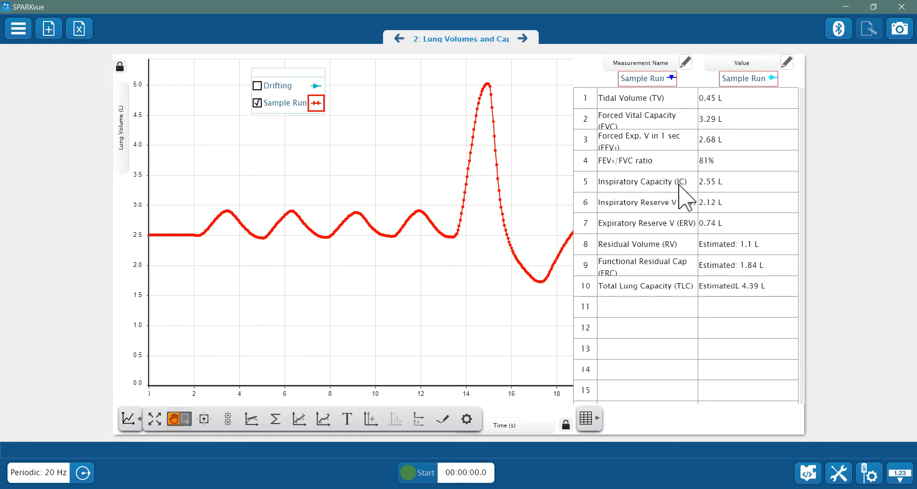
mouse_move(407, 214)
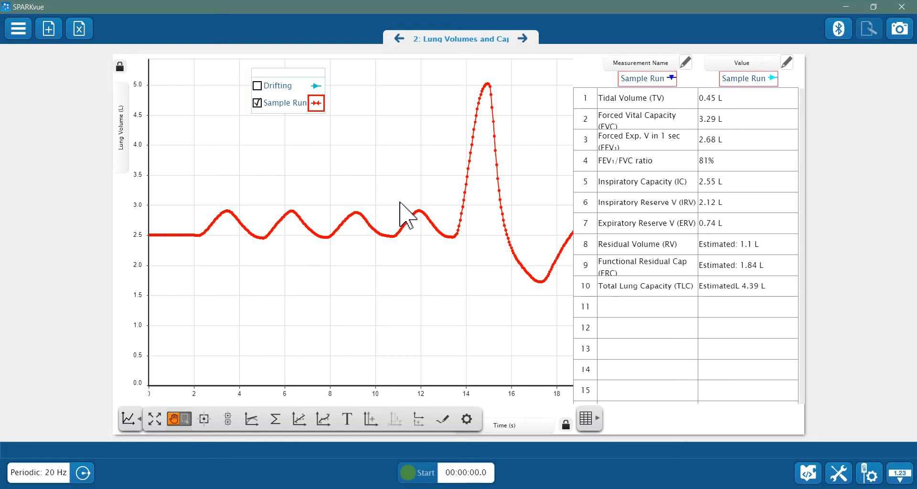
mouse_move(331, 239)
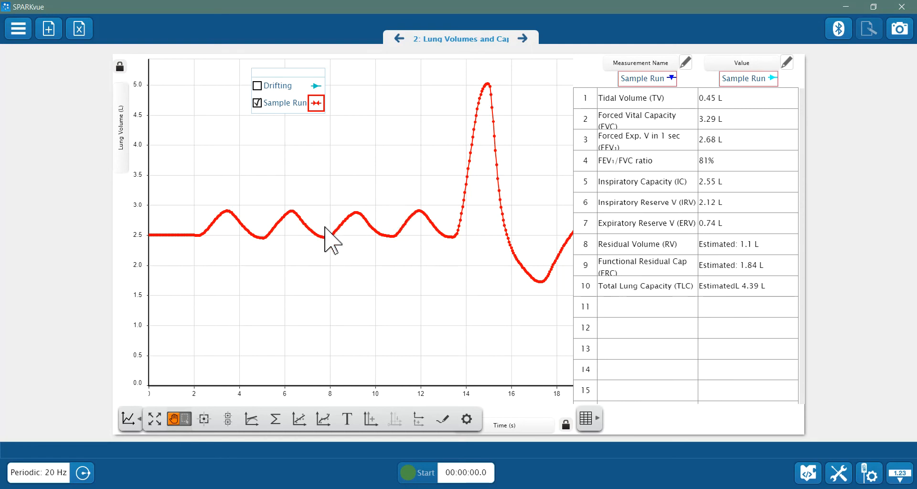
- Measure the rise from the 13.400 s, 2.47 L resting level to the inhalation peak, Δy 2.55 L
click(360, 217)
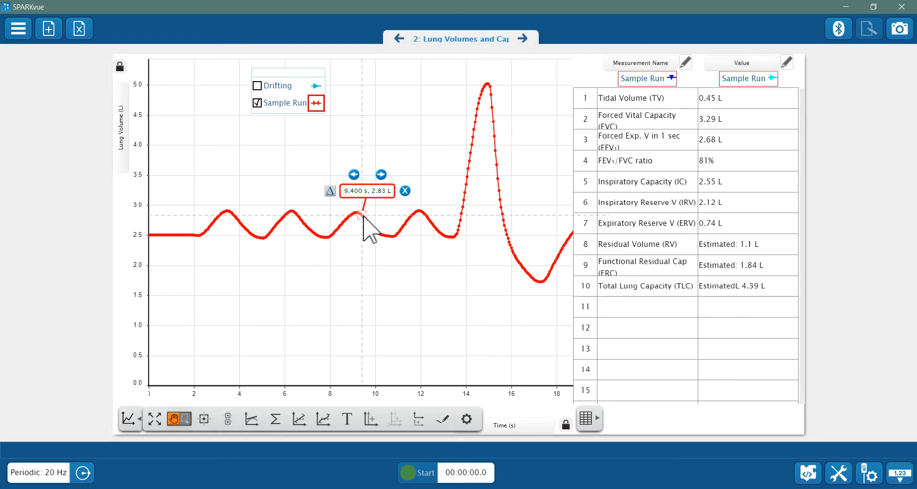
drag(360, 215, 523, 267)
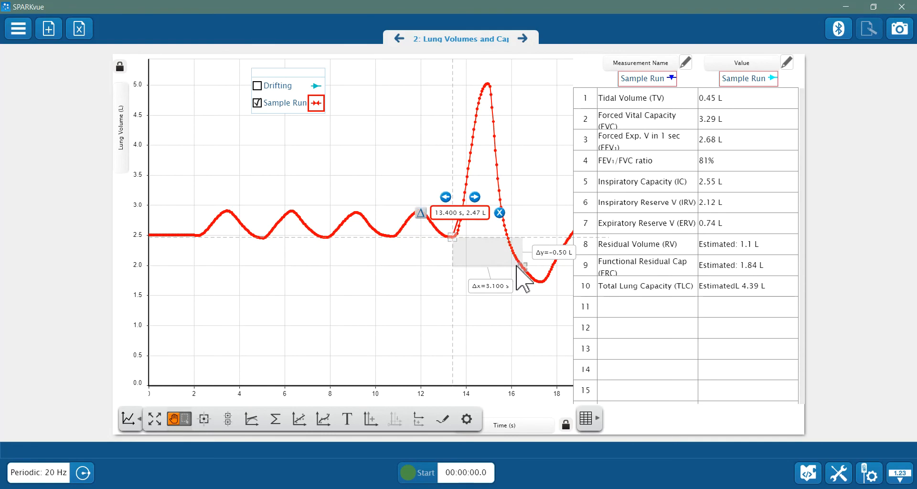
drag(524, 267, 491, 82)
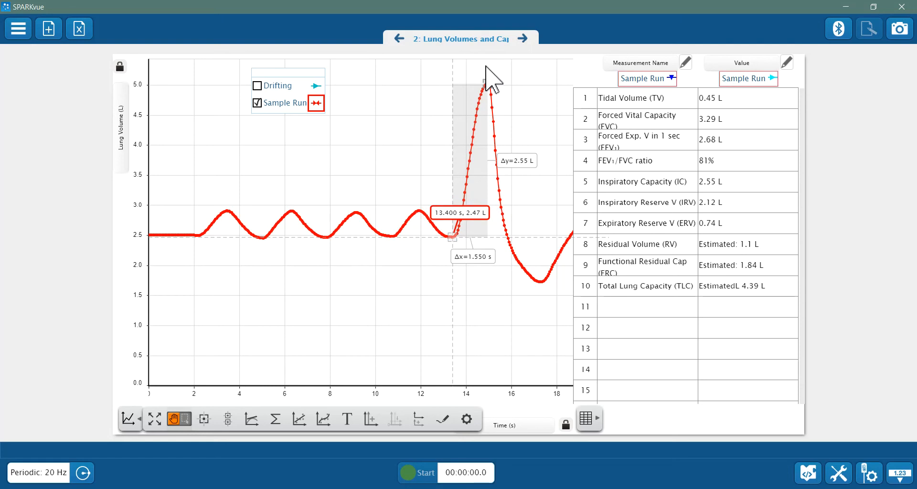
mouse_move(565, 287)
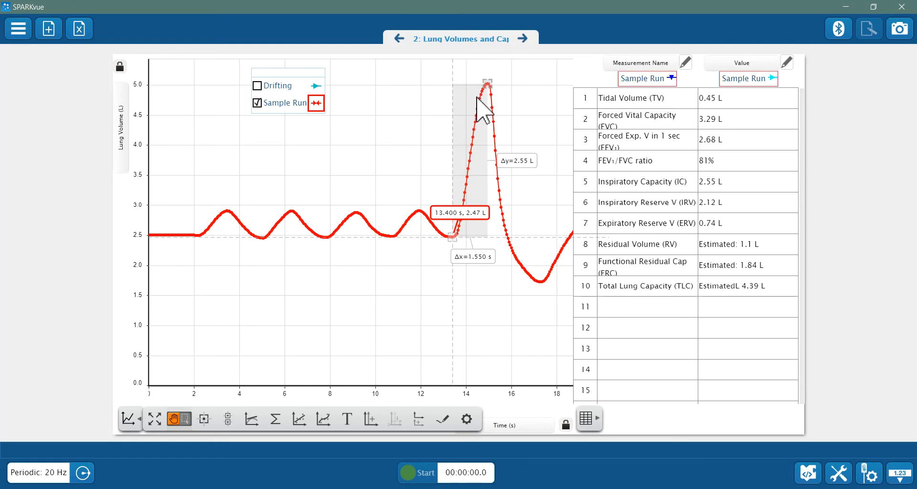
- Move the measurement start to the 11.950 s, 2.90 L tidal breath crest, giving Δy 2.12 L
drag(453, 237, 426, 196)
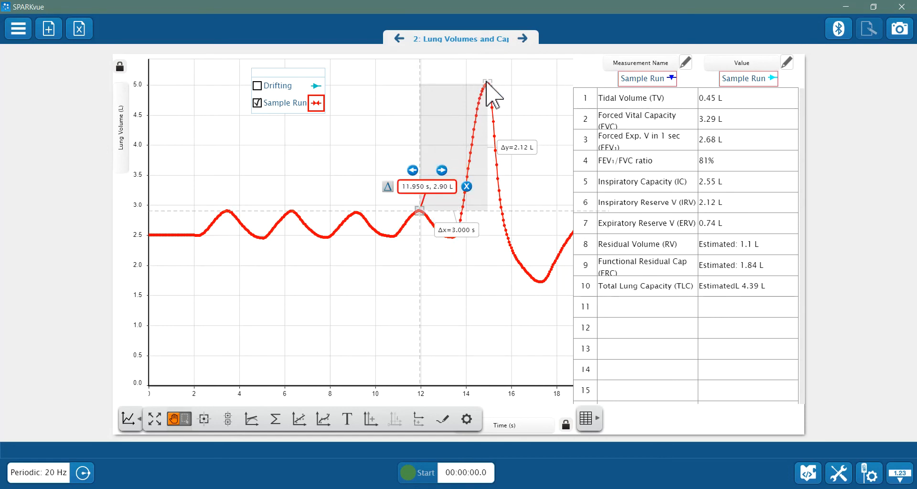
mouse_move(418, 228)
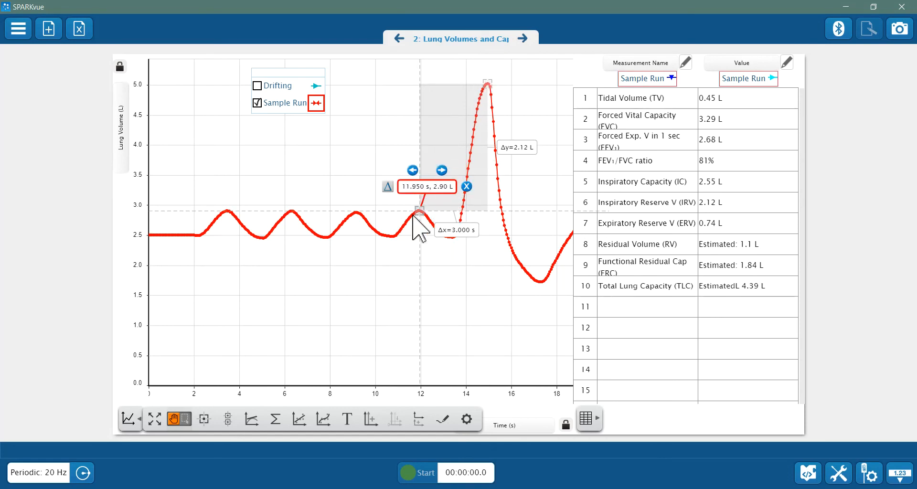
mouse_move(418, 275)
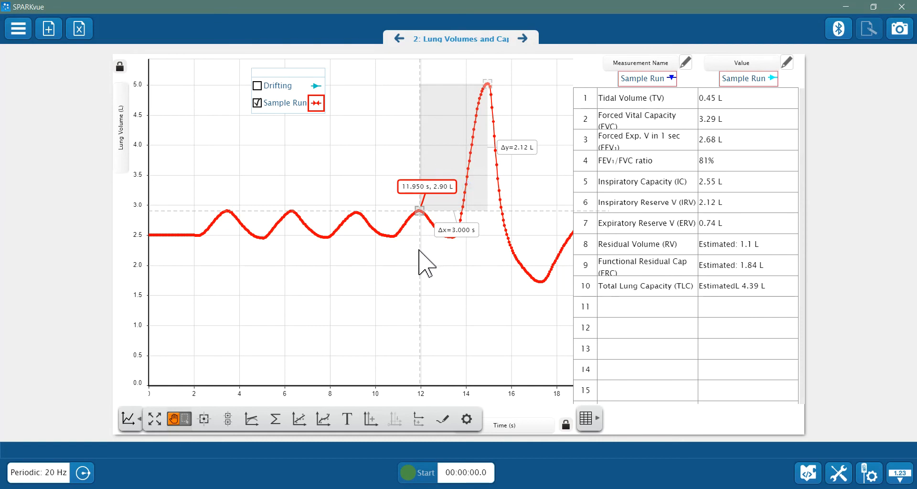
mouse_move(427, 225)
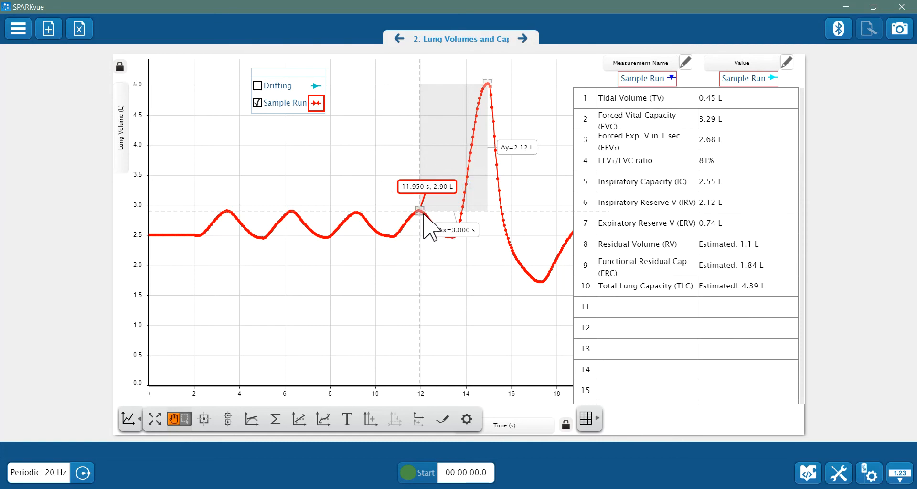
- Measure from the 13.300 s, 2.47 L resting level down to the deepest exhalation trough, Δy −0.74 L
drag(418, 210, 468, 264)
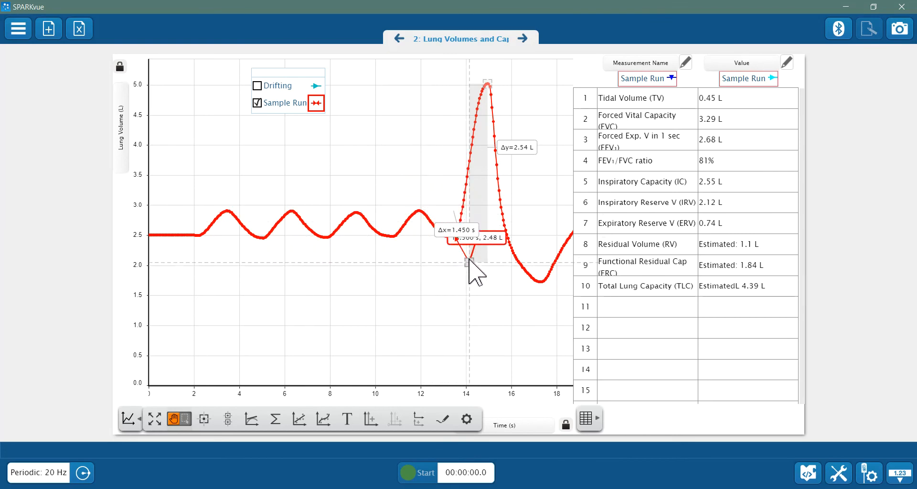
drag(488, 263, 523, 275)
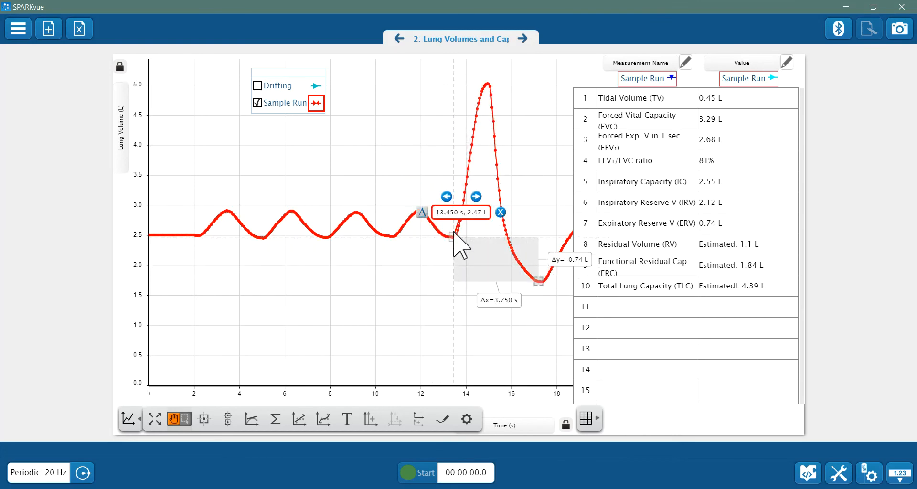
drag(462, 237, 450, 236)
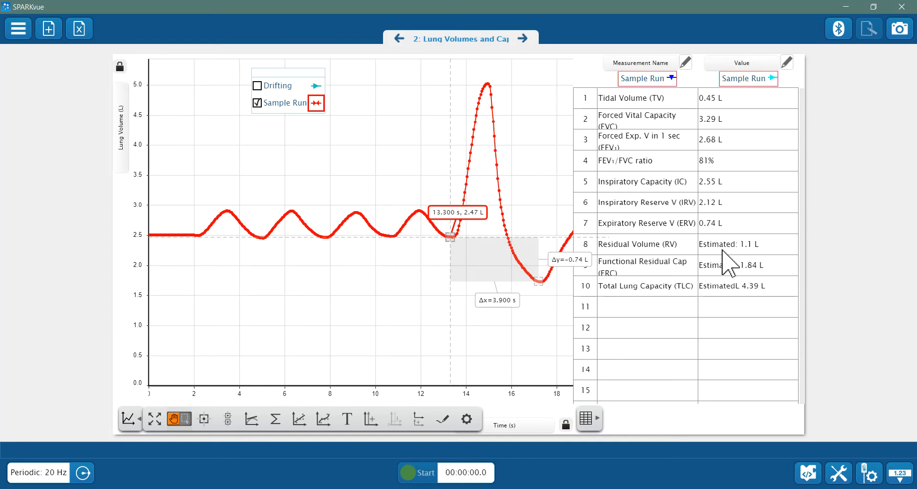
mouse_move(673, 266)
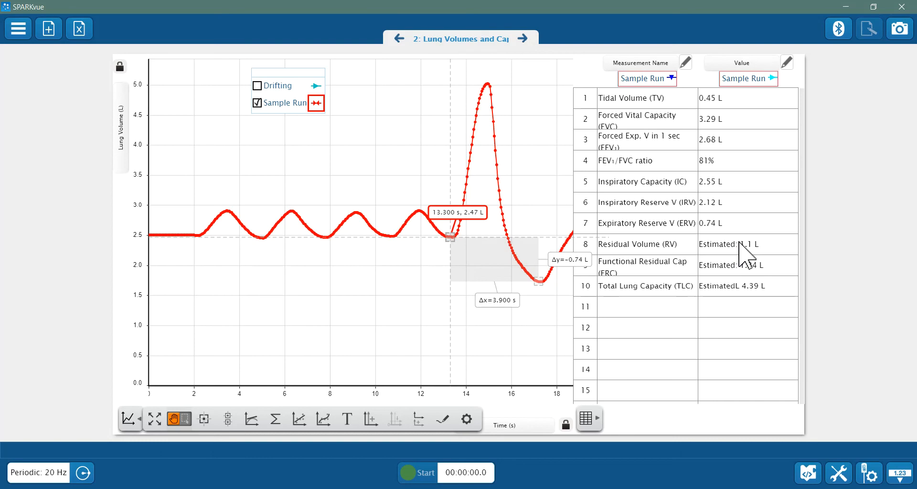
mouse_move(749, 260)
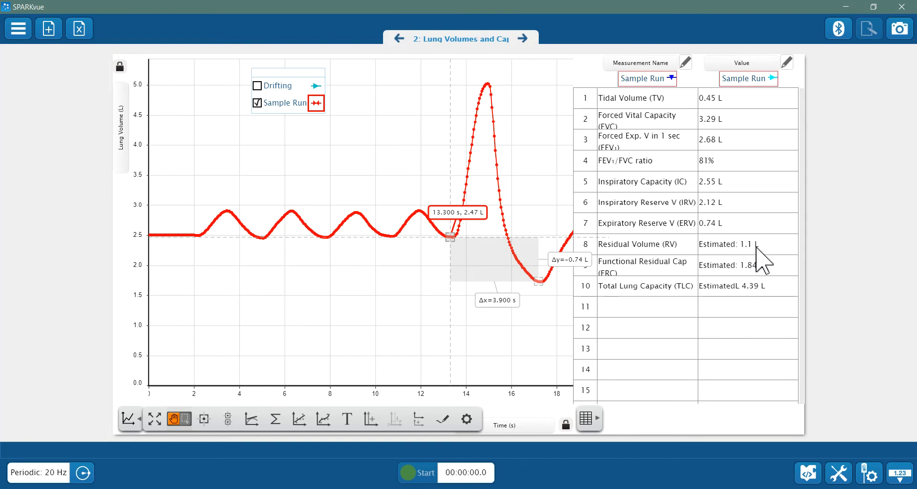
mouse_move(788, 274)
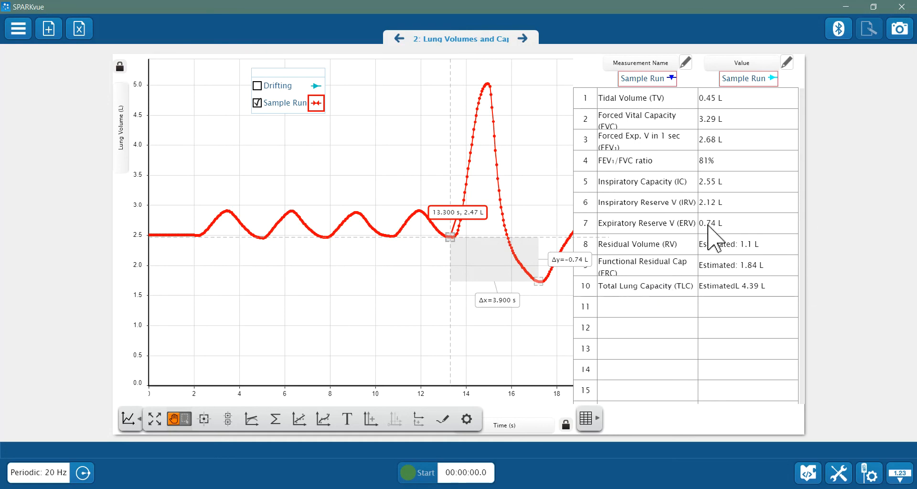
mouse_move(754, 284)
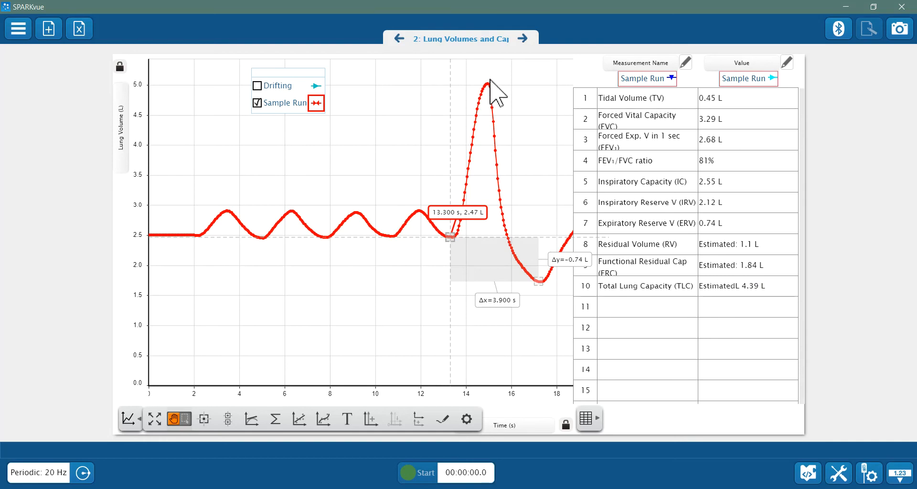
mouse_move(504, 145)
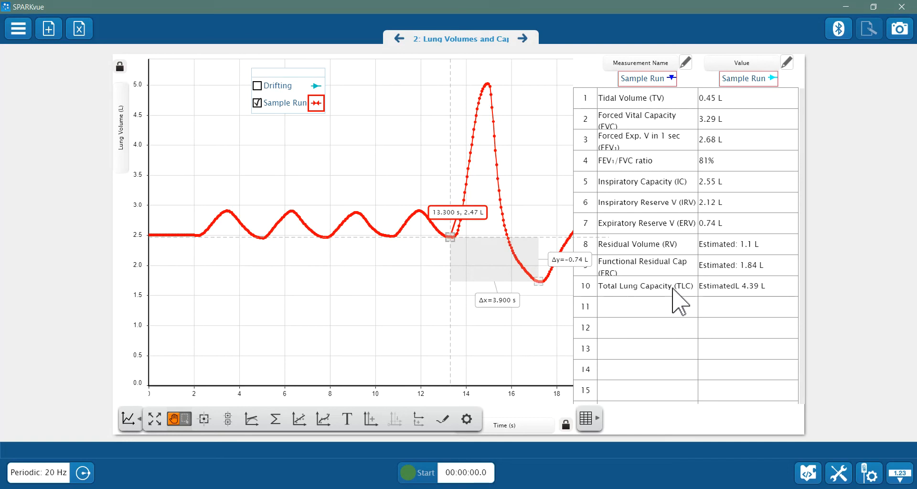
mouse_move(718, 256)
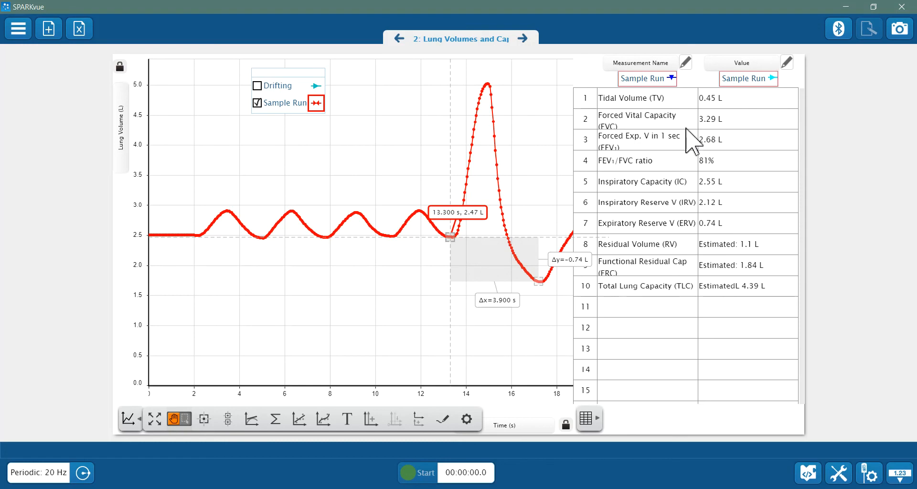
mouse_move(725, 309)
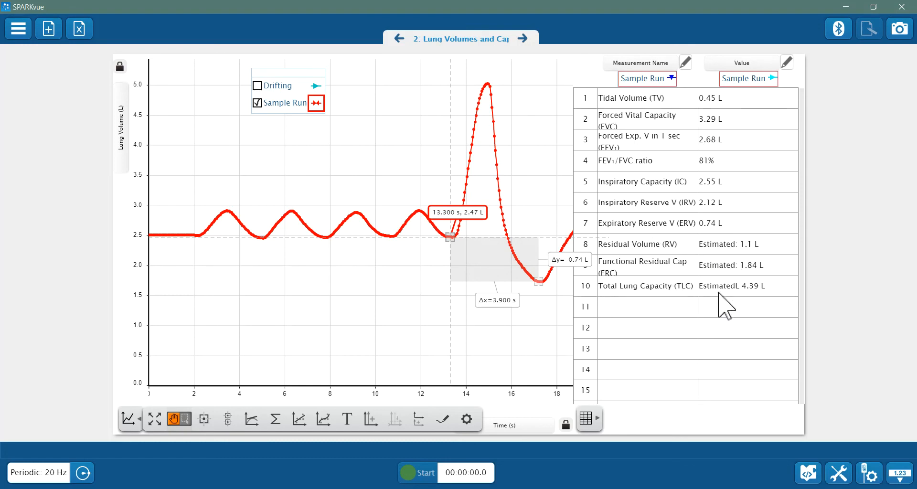
mouse_move(425, 174)
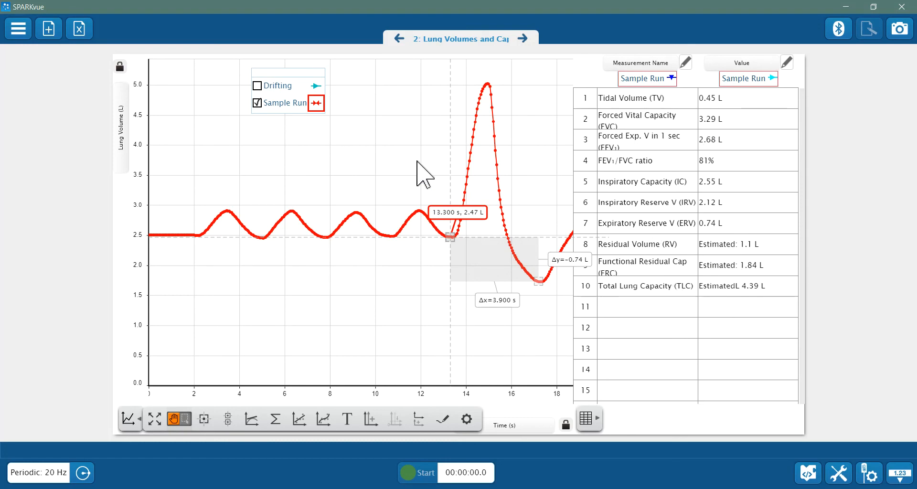
mouse_move(531, 44)
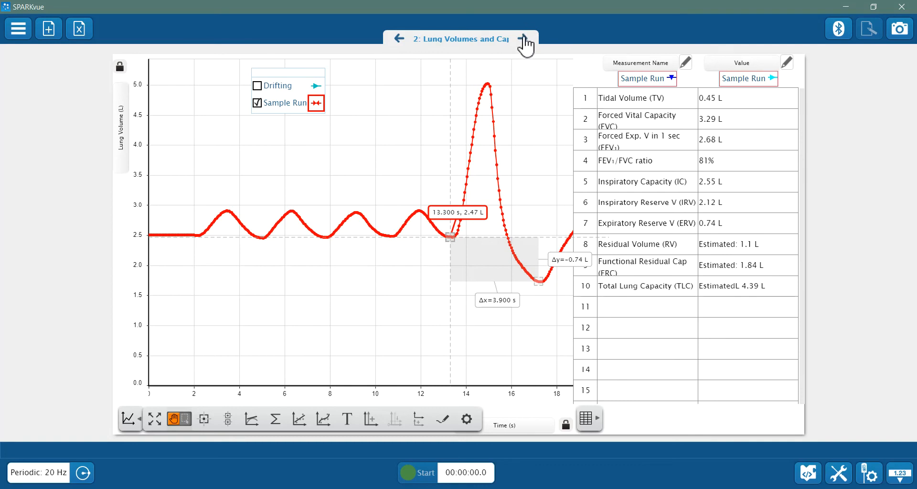
- Advance to page 3, Flow Rate Loop, graphing flow rate against lung volume
click(526, 38)
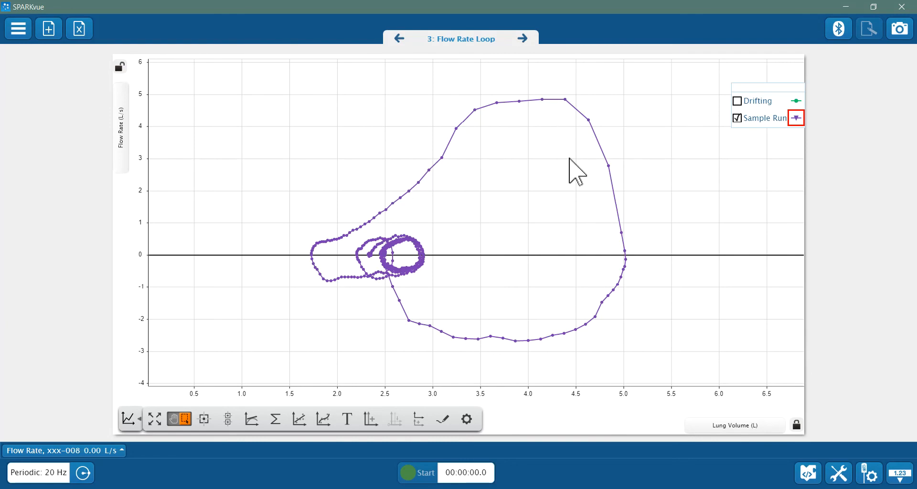
mouse_move(494, 264)
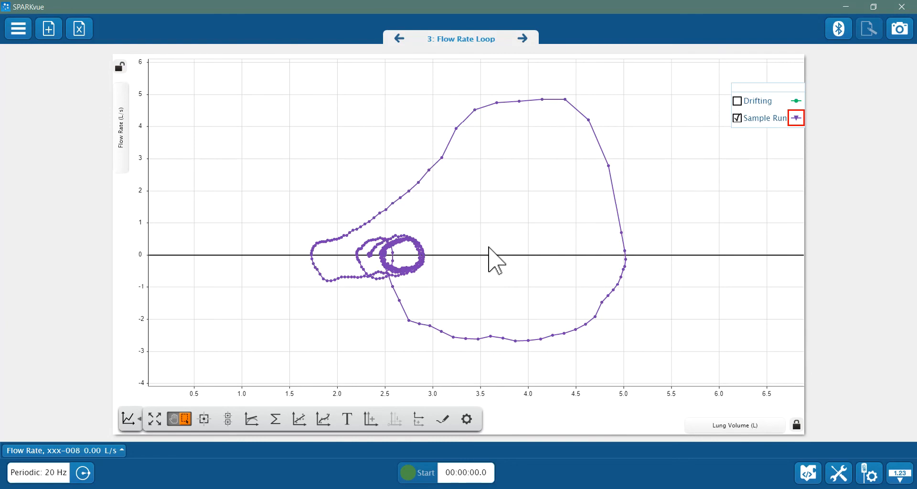
mouse_move(395, 185)
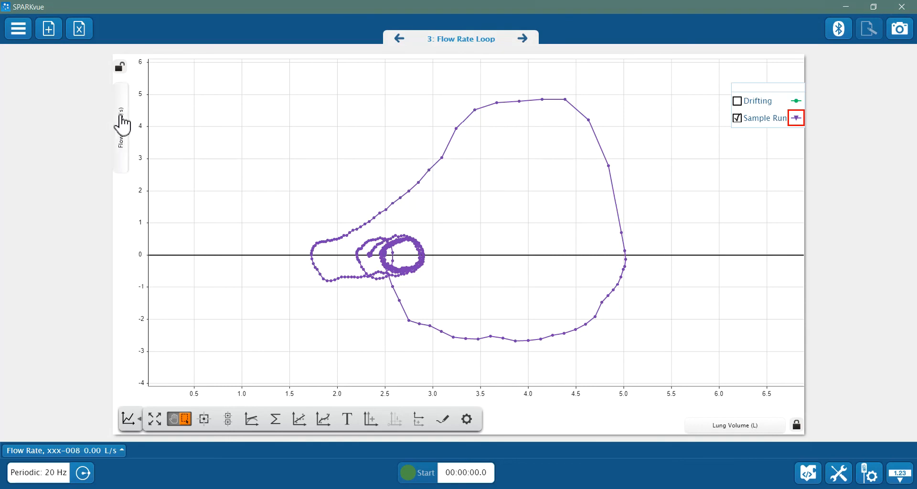
mouse_move(559, 436)
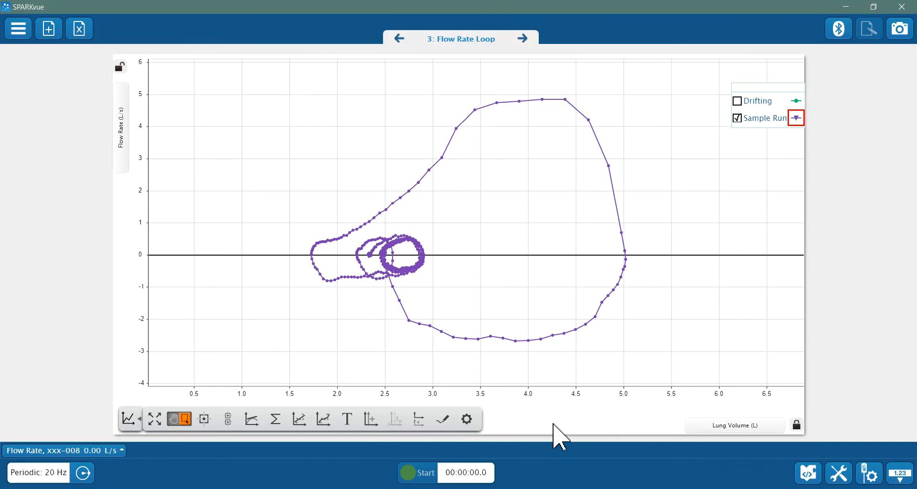
mouse_move(496, 295)
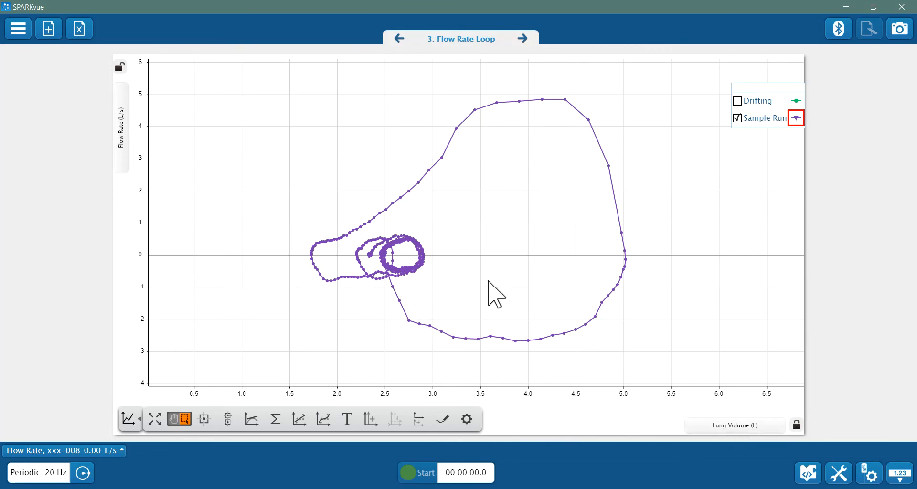
mouse_move(413, 259)
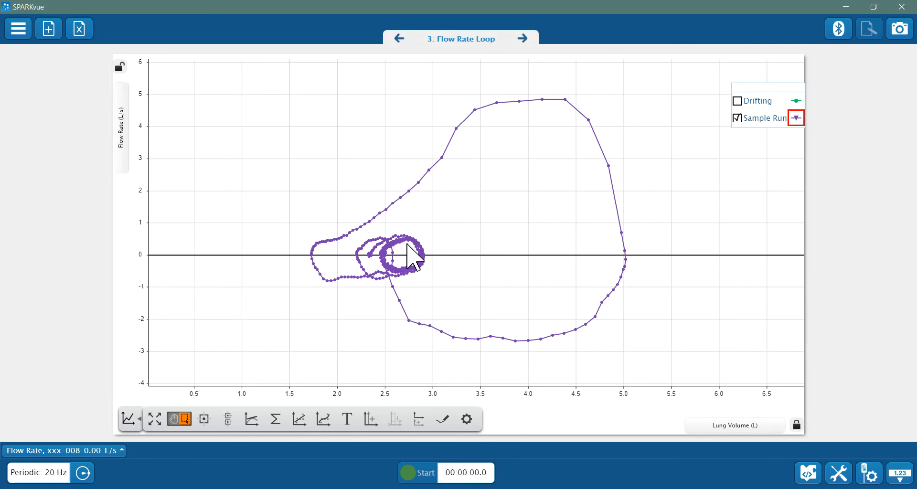
mouse_move(403, 267)
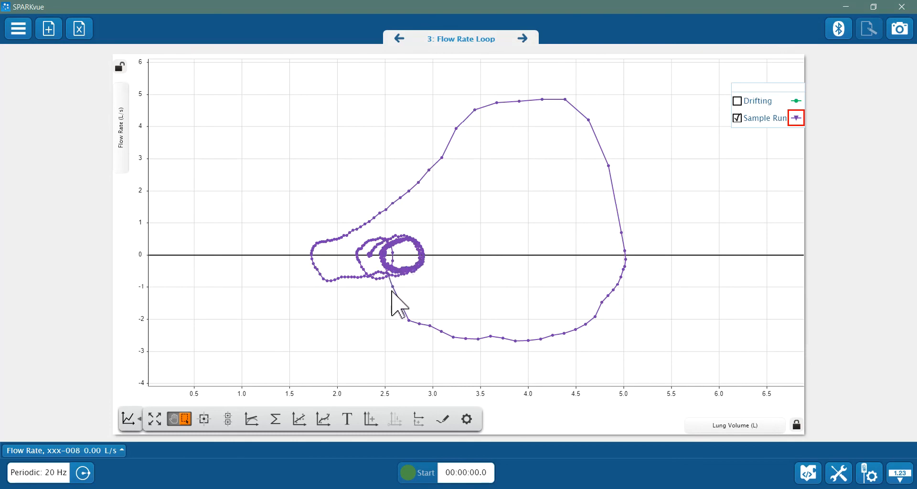
mouse_move(475, 124)
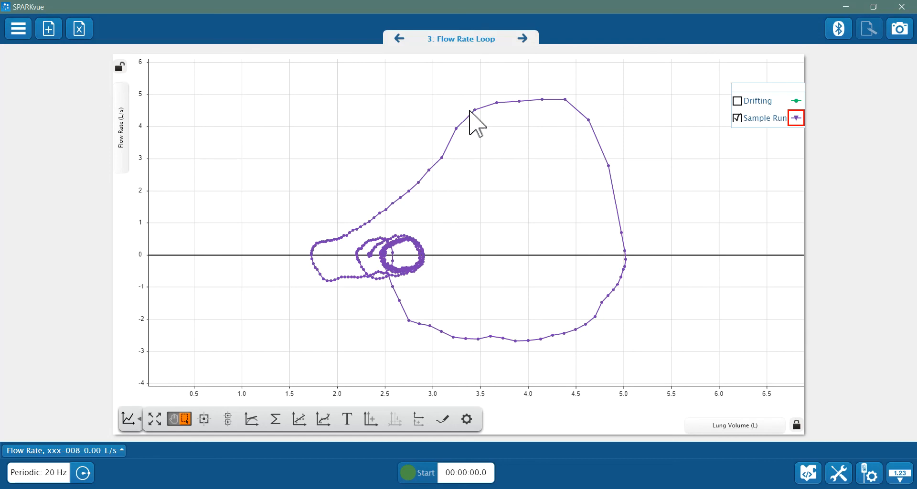
mouse_move(319, 278)
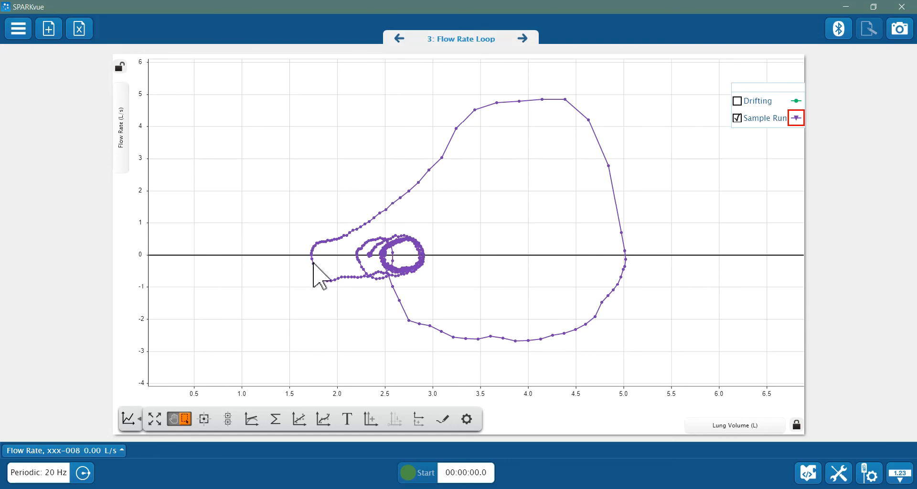
mouse_move(367, 239)
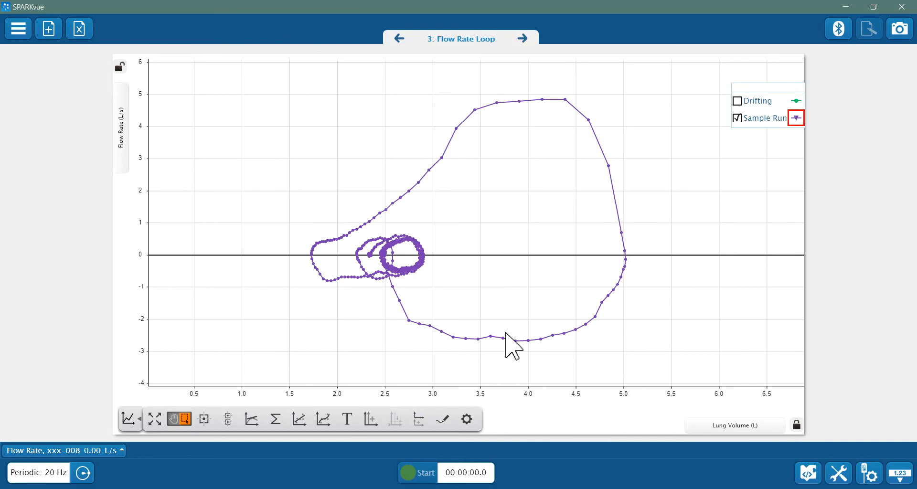
mouse_move(466, 254)
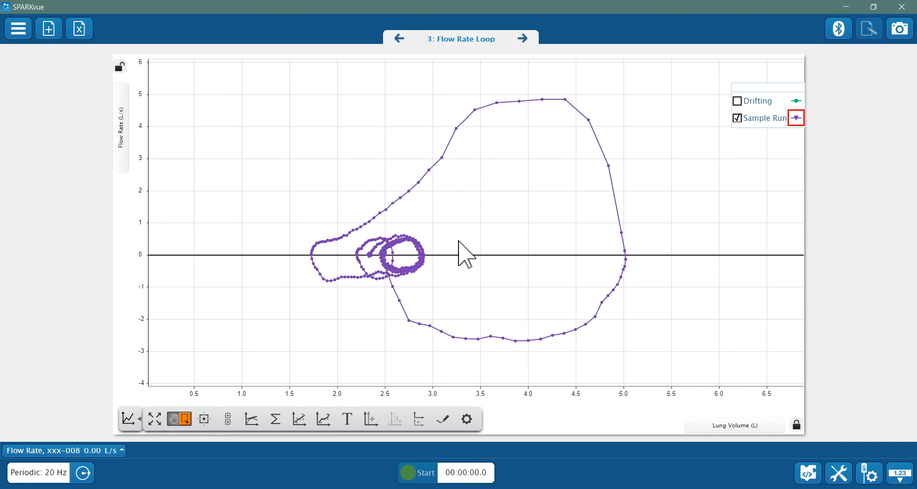
mouse_move(383, 261)
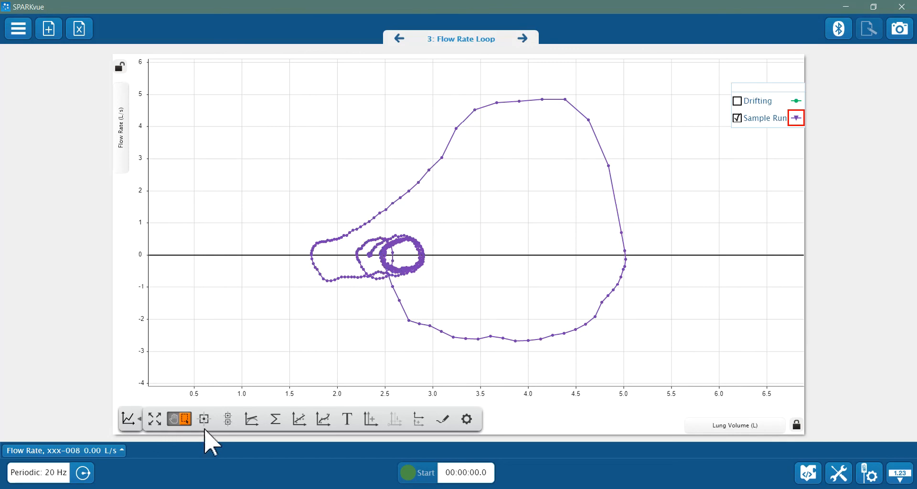
mouse_move(584, 401)
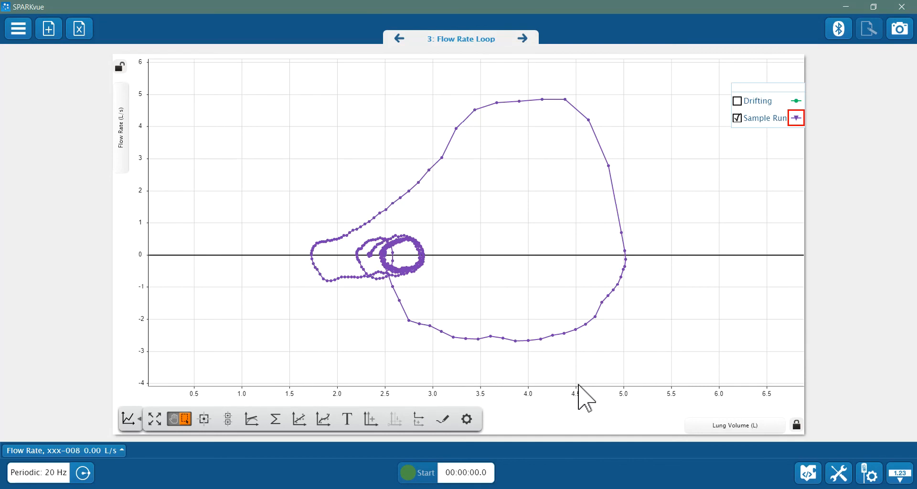
mouse_move(662, 254)
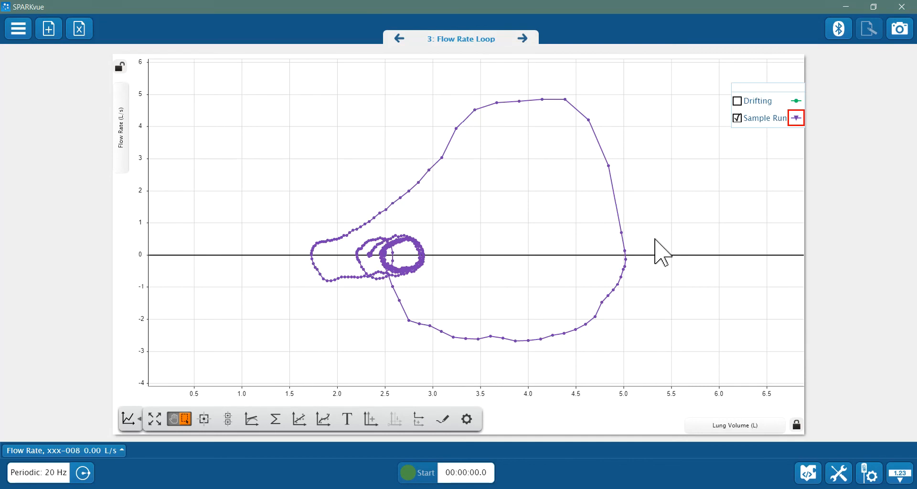
mouse_move(361, 211)
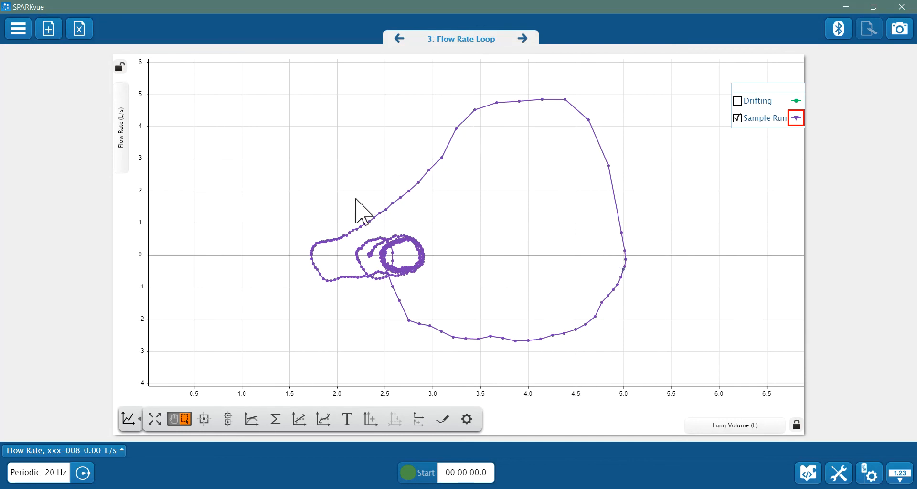
mouse_move(559, 110)
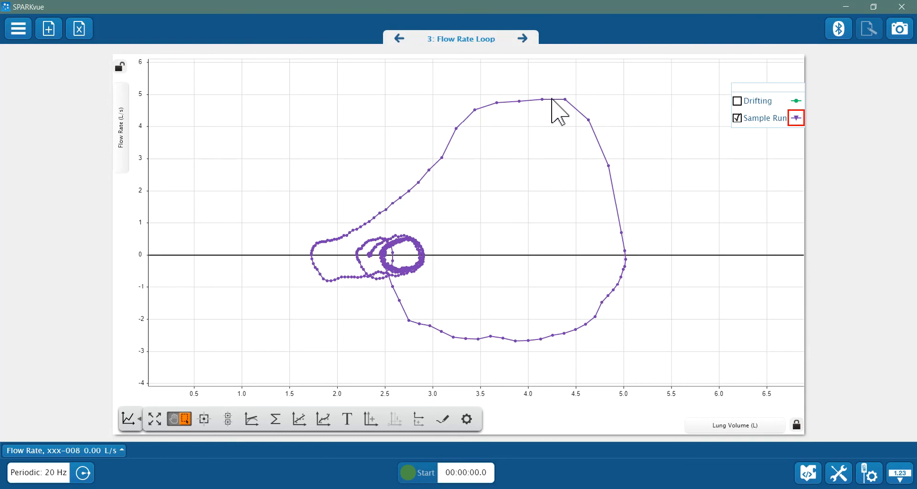
mouse_move(322, 162)
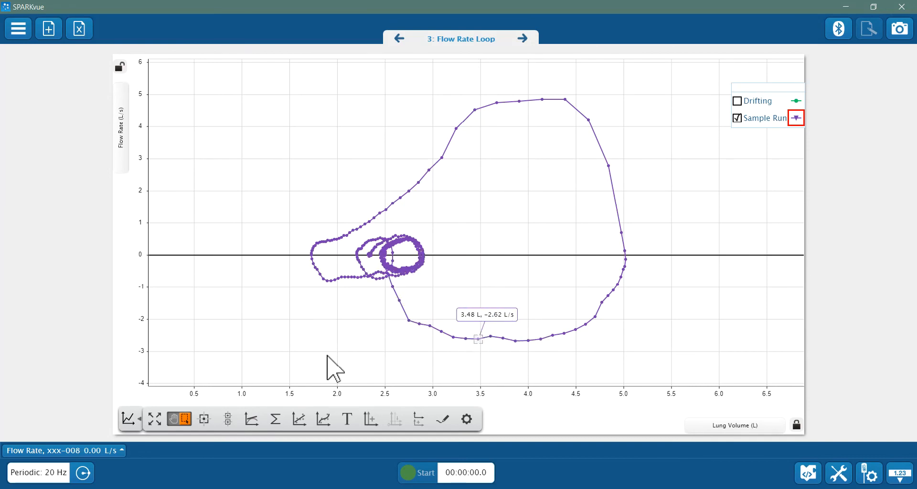
- Measure the loop's width from its 1.73 L left end to the right end, Δx 3.28 L, Δy 0.13 L/s
click(478, 338)
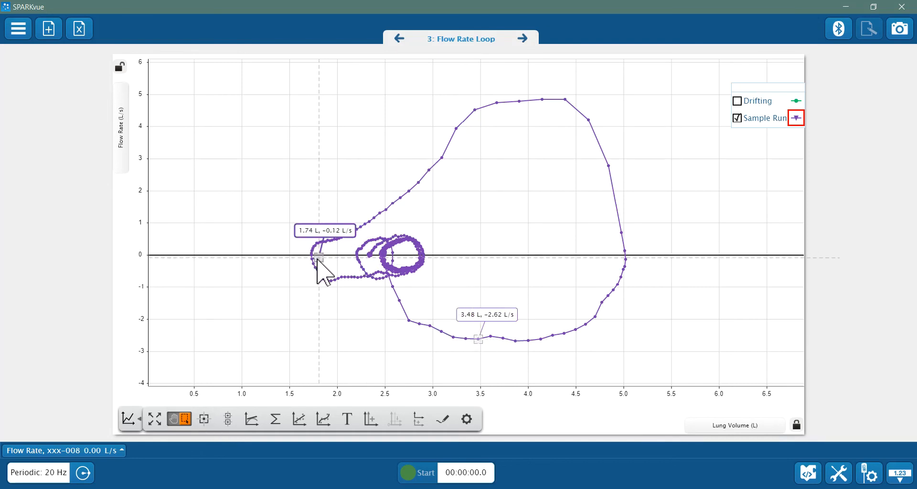
drag(317, 256, 358, 279)
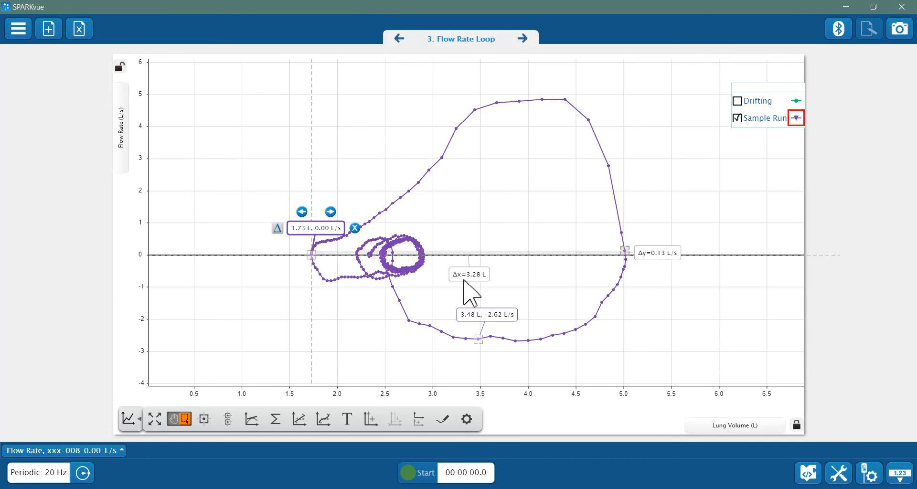
mouse_move(488, 270)
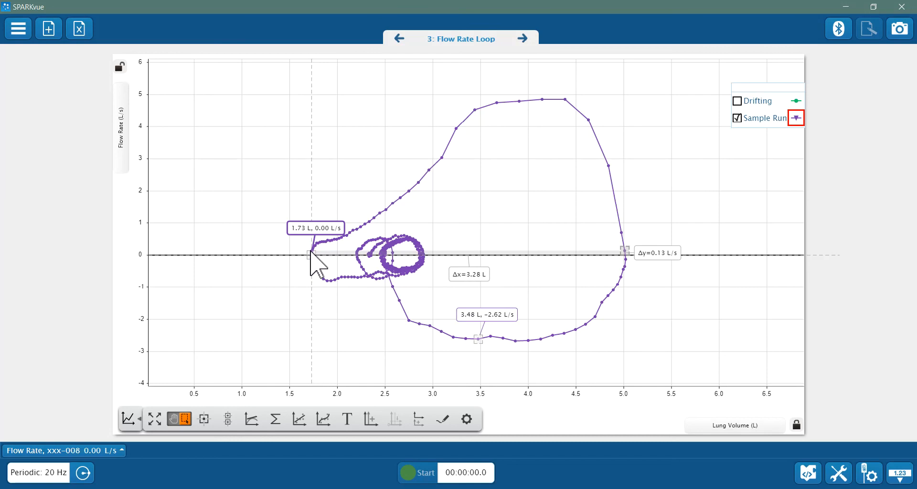
mouse_move(635, 266)
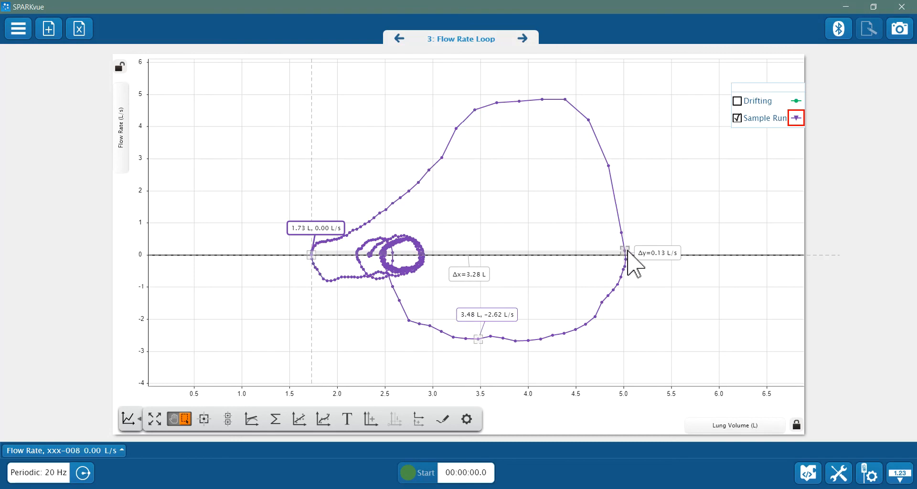
mouse_move(479, 289)
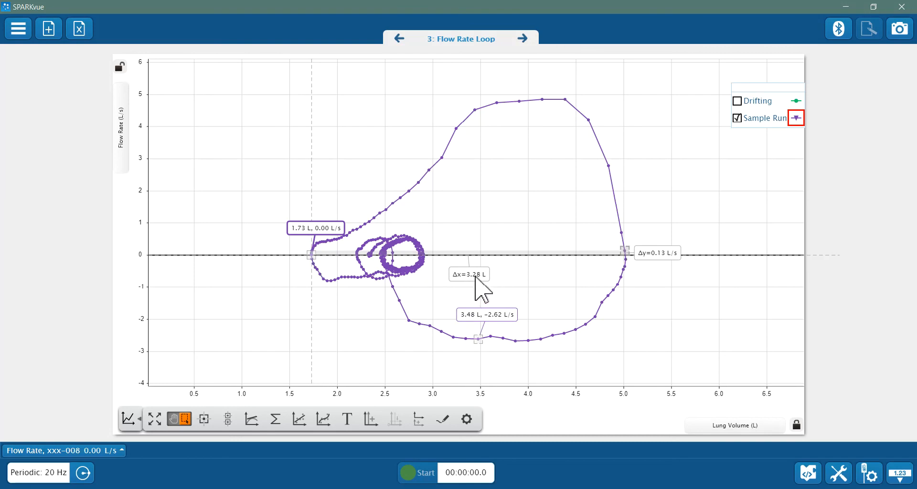
mouse_move(444, 41)
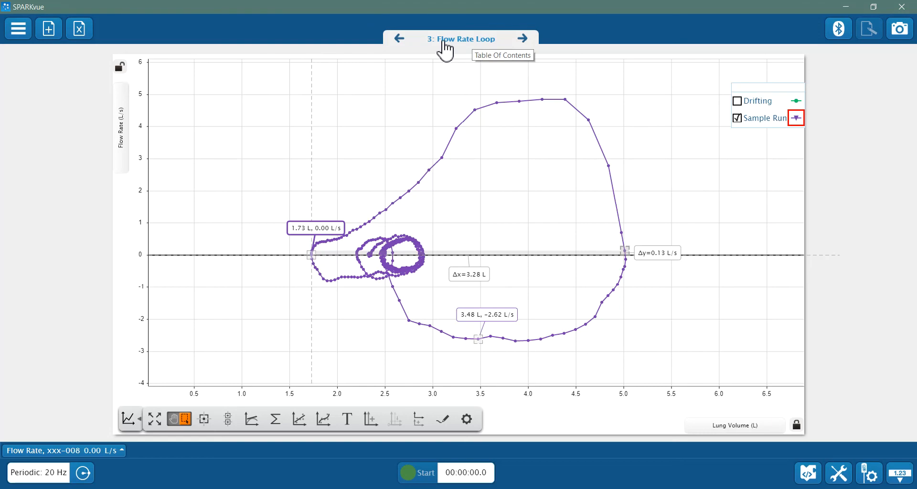
mouse_move(398, 43)
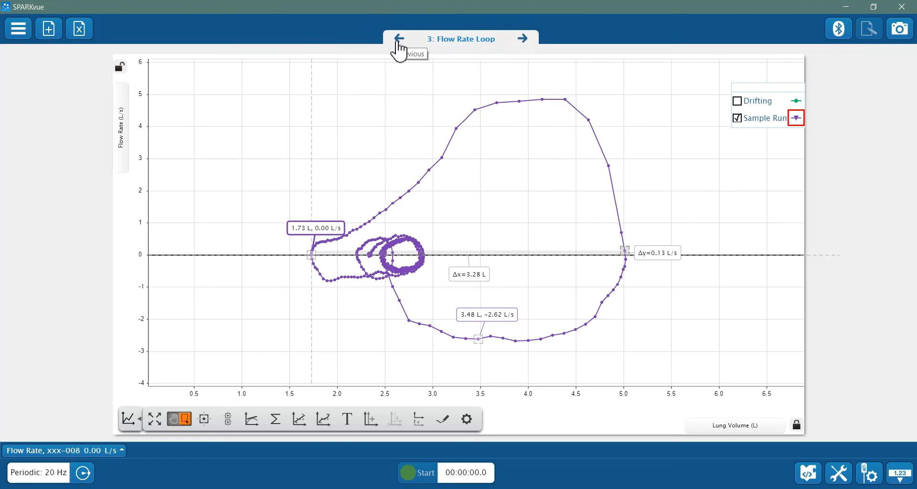
- Return to page 2, Lung Volumes and Capacities, with the results table
click(398, 39)
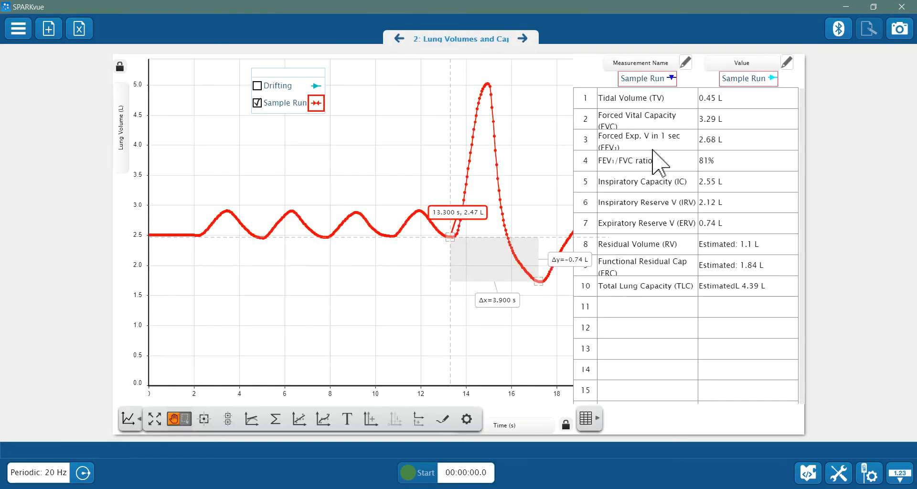
mouse_move(529, 120)
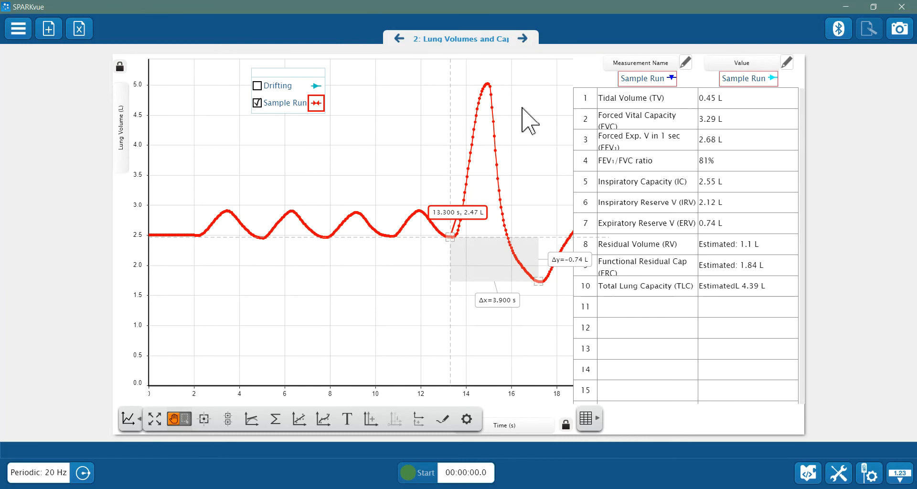
mouse_move(493, 93)
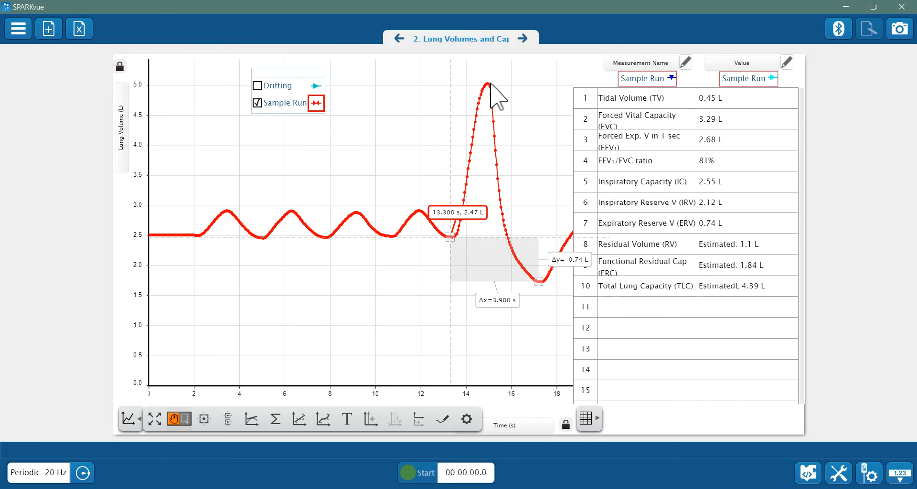
mouse_move(713, 133)
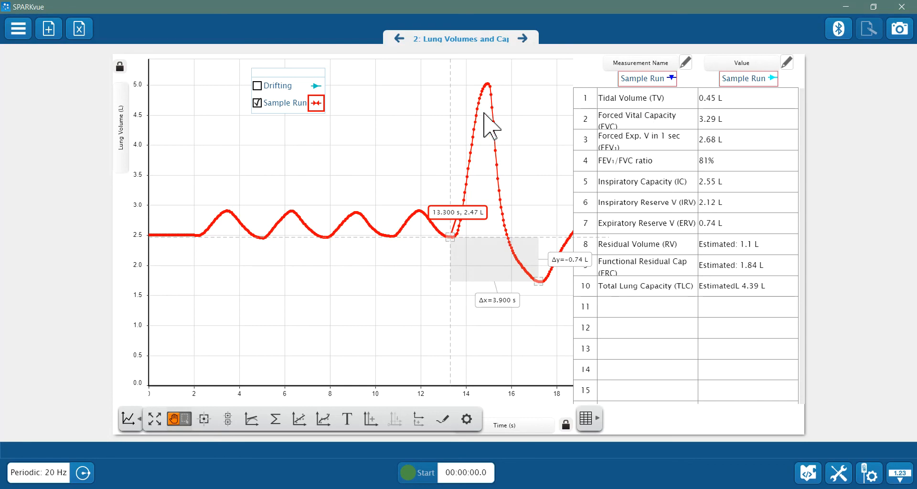
mouse_move(545, 297)
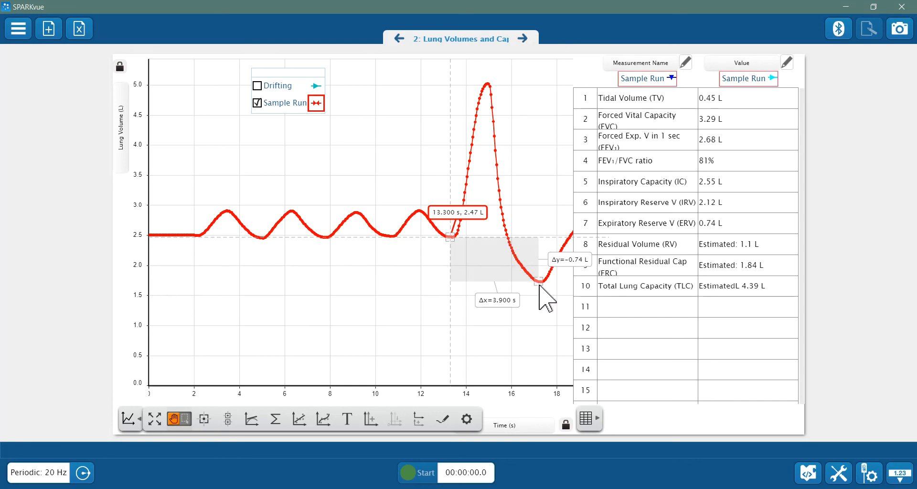
mouse_move(525, 49)
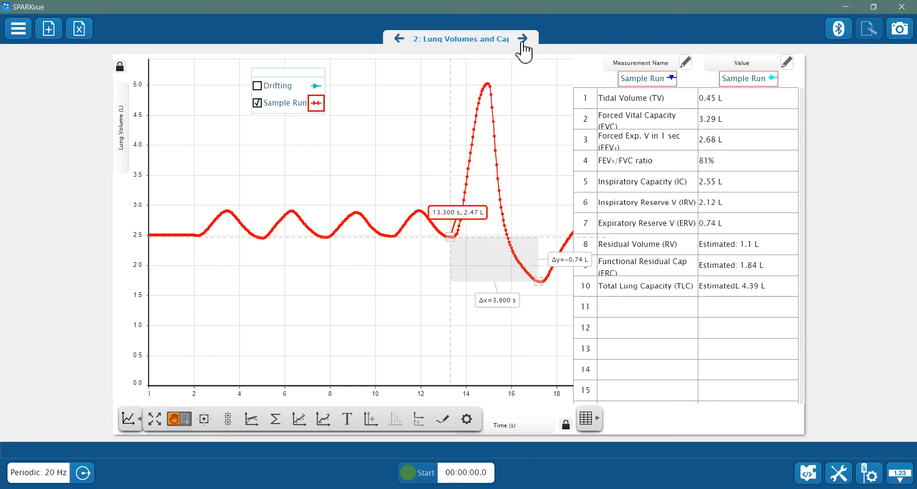
- Return to the Flow Rate Loop page with the 3.28 L Δx measurement still shown
click(523, 38)
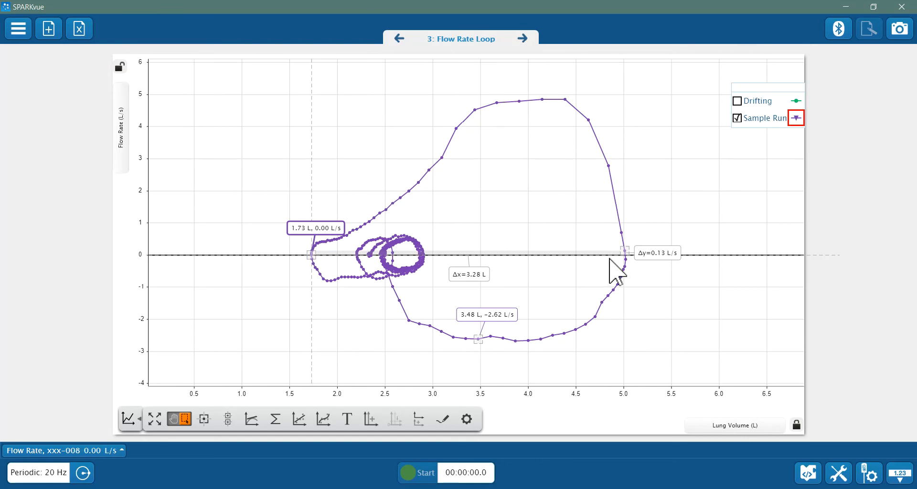
mouse_move(619, 253)
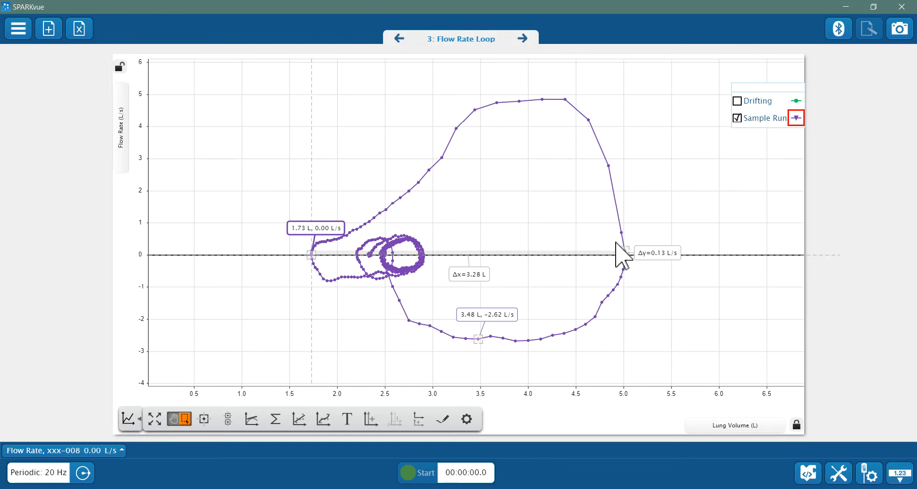
mouse_move(374, 220)
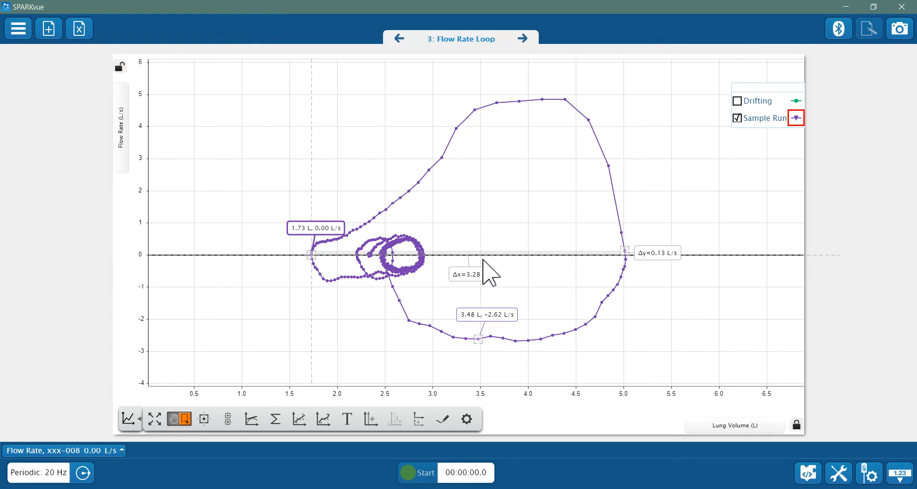
mouse_move(447, 317)
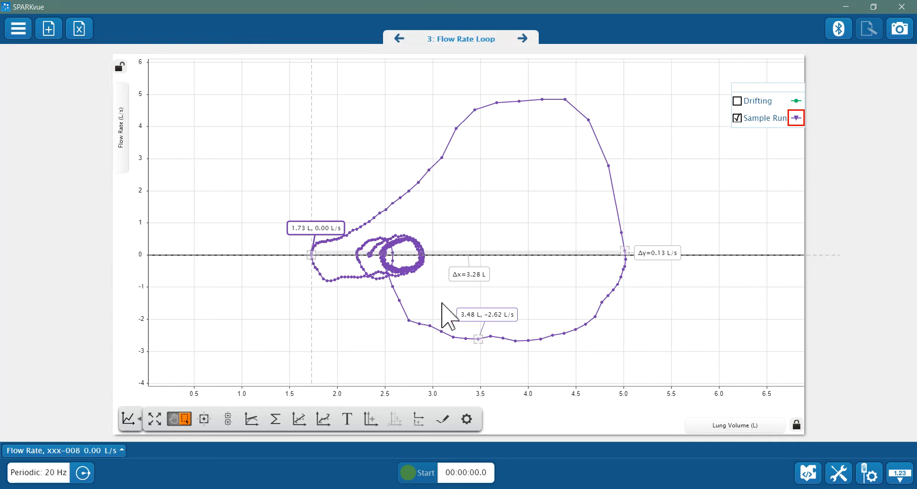
mouse_move(394, 298)
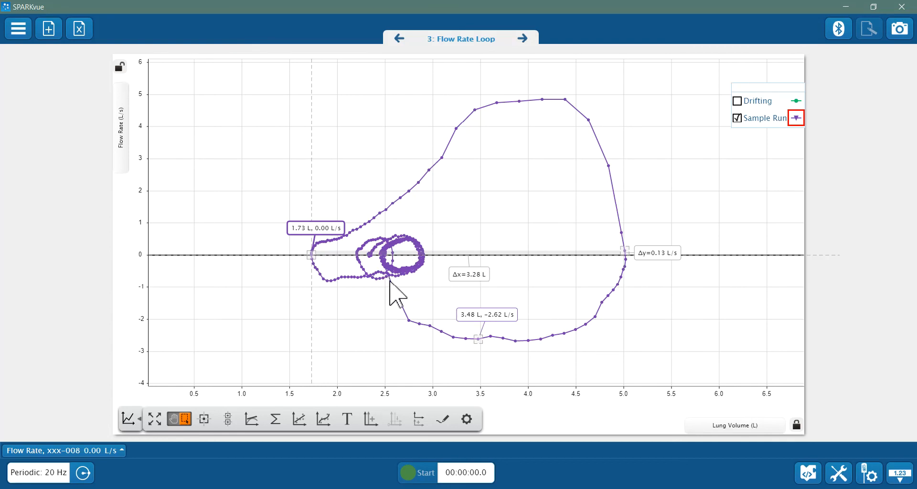
mouse_move(396, 289)
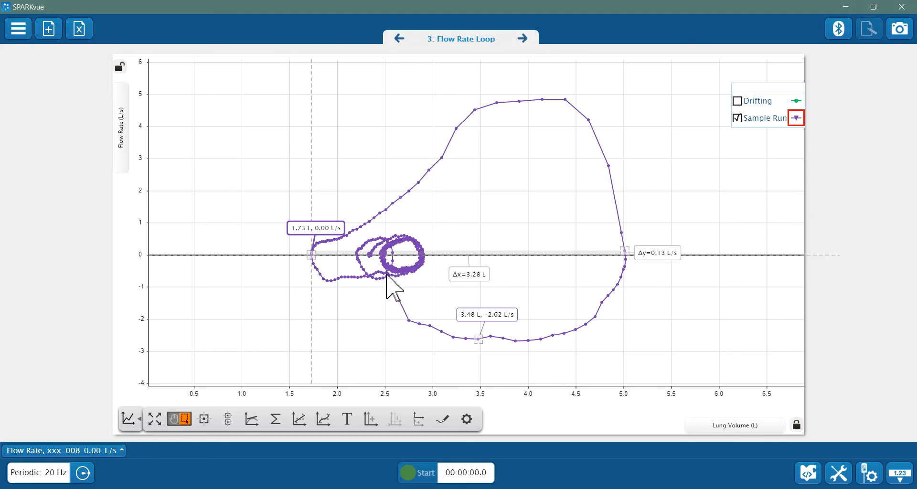
mouse_move(405, 316)
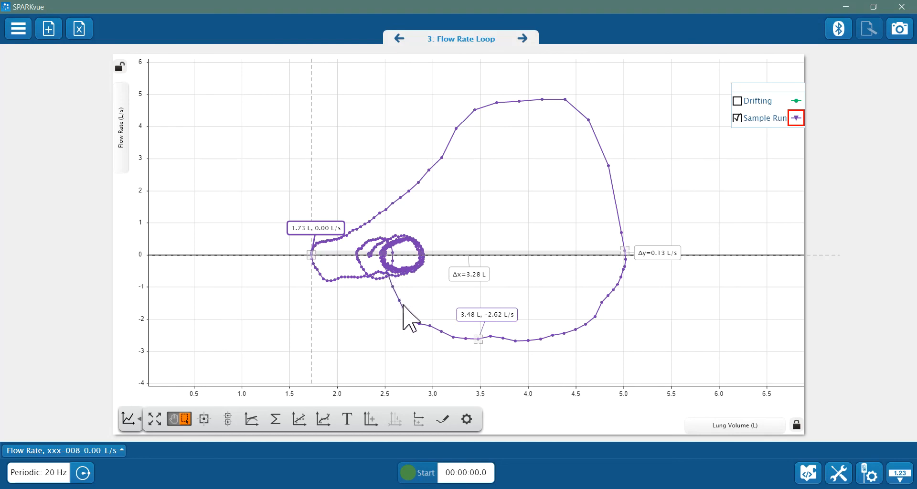
mouse_move(634, 278)
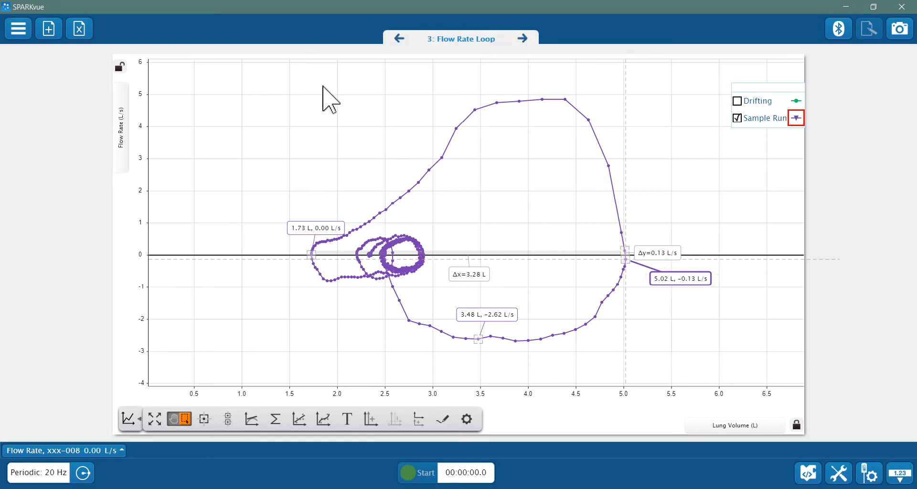
mouse_move(637, 280)
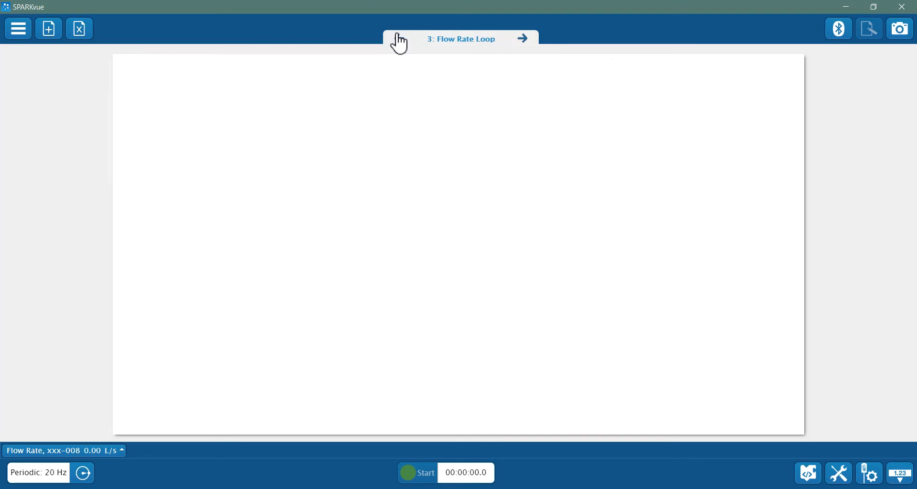
click(399, 38)
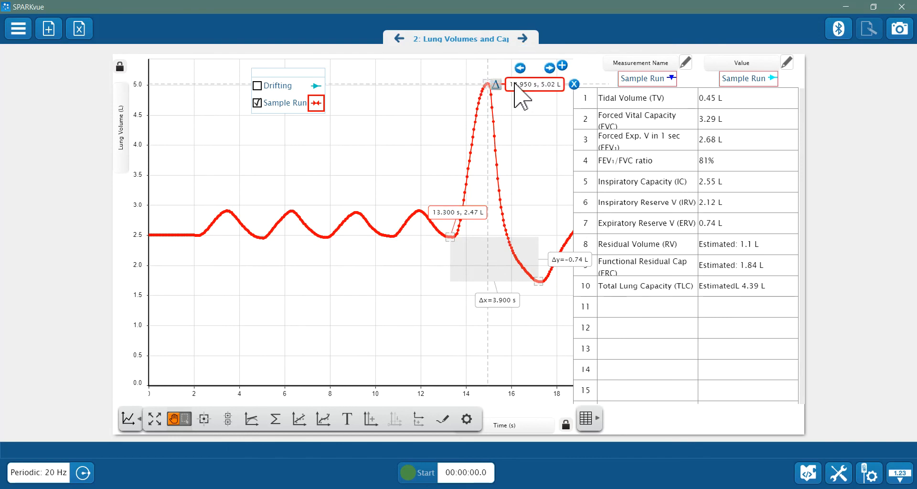
click(523, 38)
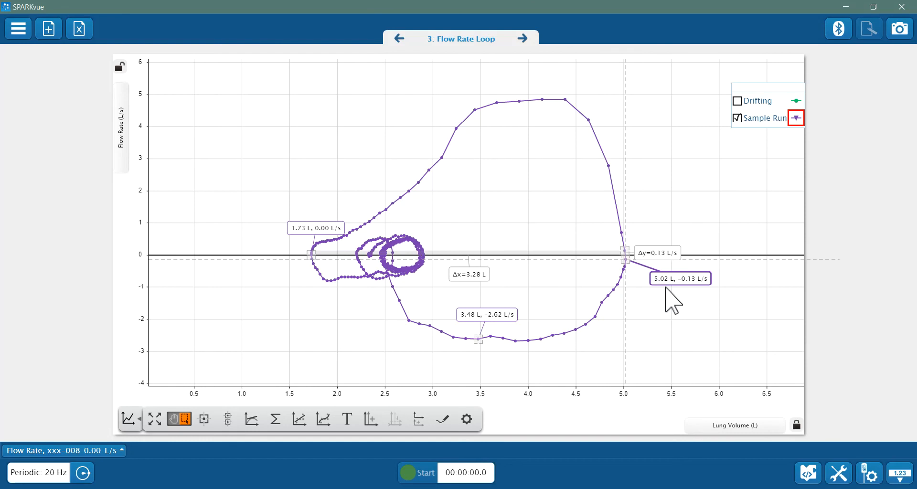
mouse_move(632, 264)
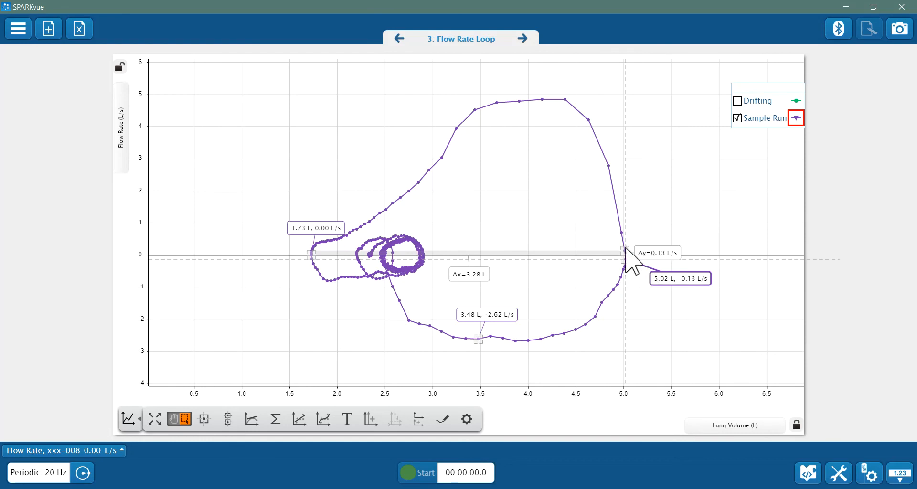
mouse_move(627, 243)
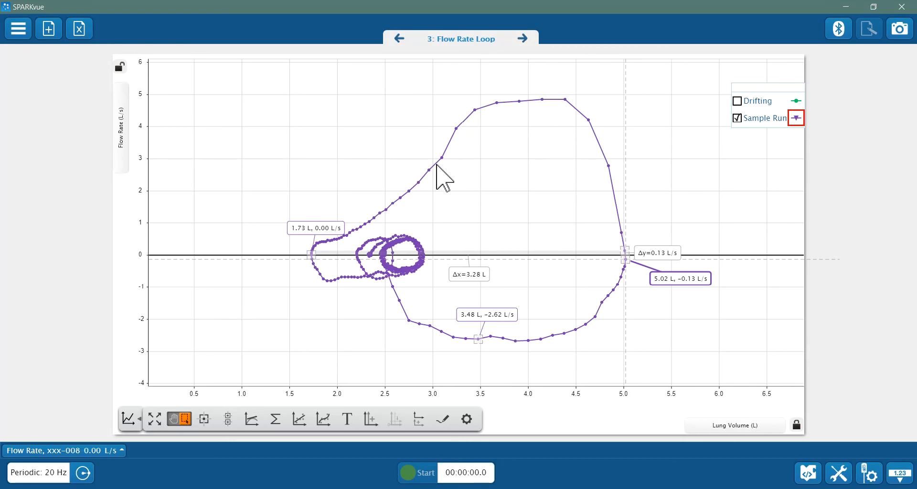
mouse_move(316, 266)
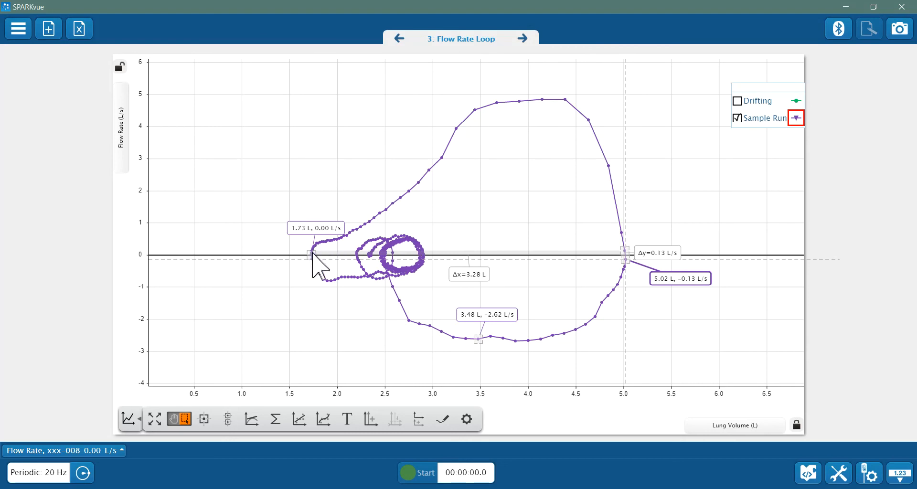
mouse_move(629, 266)
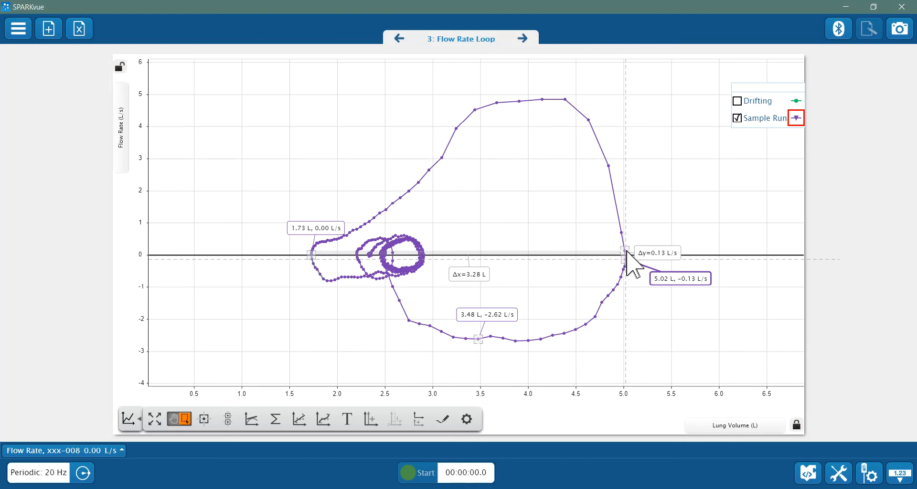
mouse_move(372, 145)
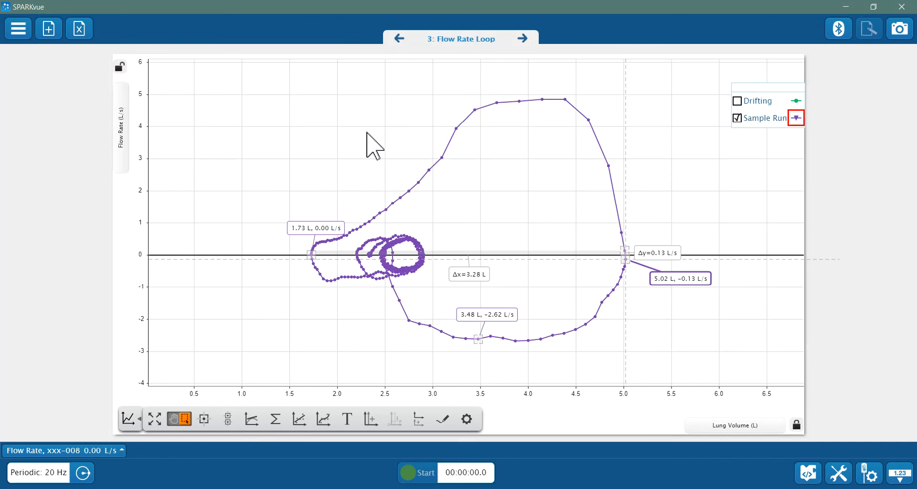
mouse_move(387, 177)
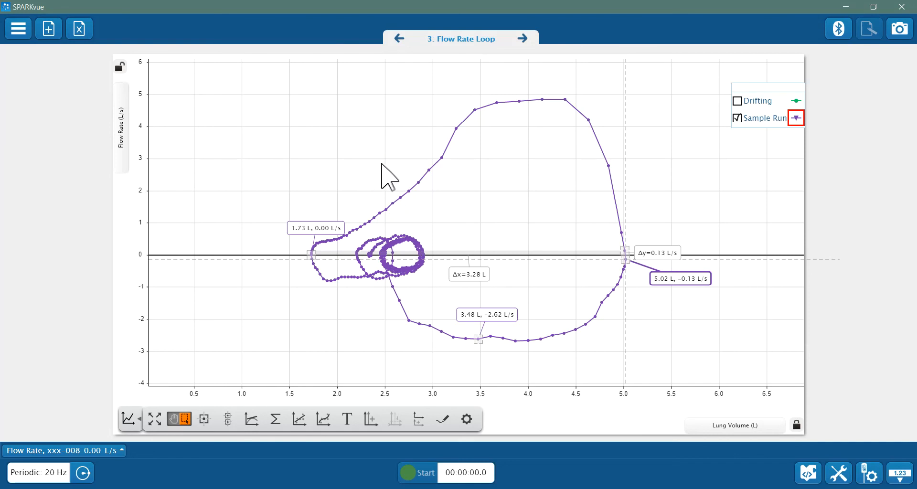
mouse_move(535, 190)
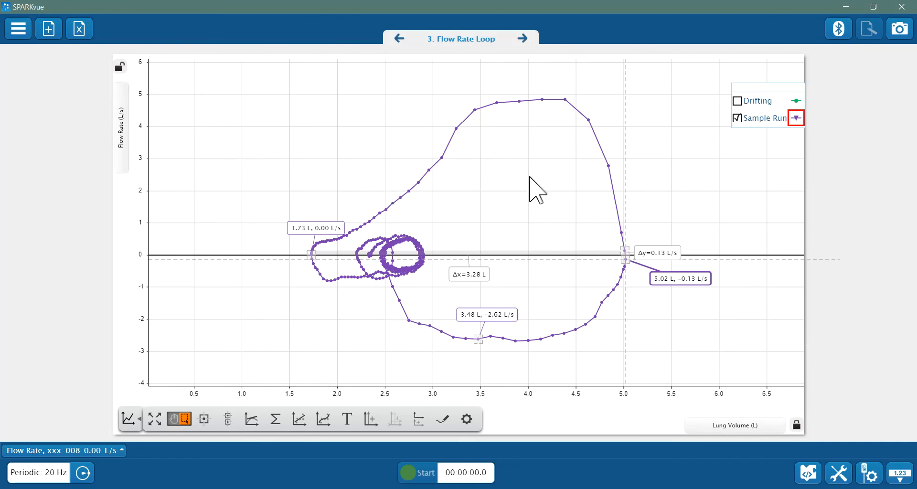
mouse_move(606, 210)
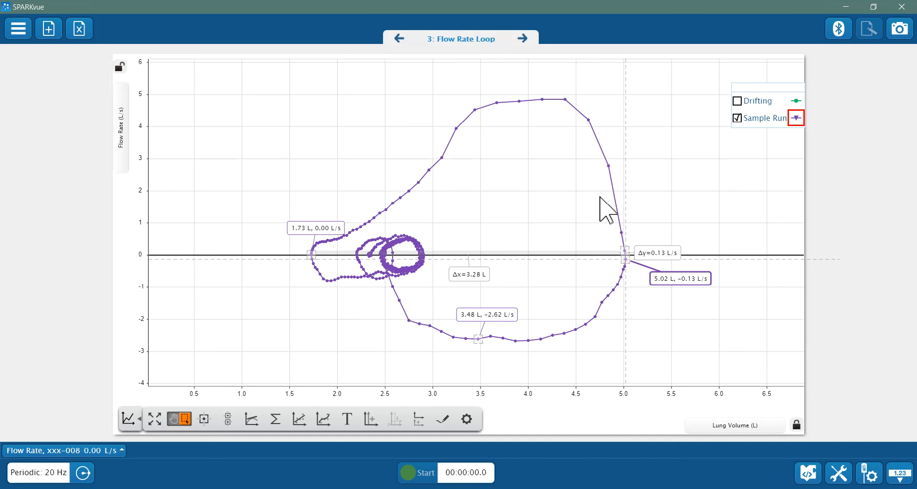
mouse_move(476, 102)
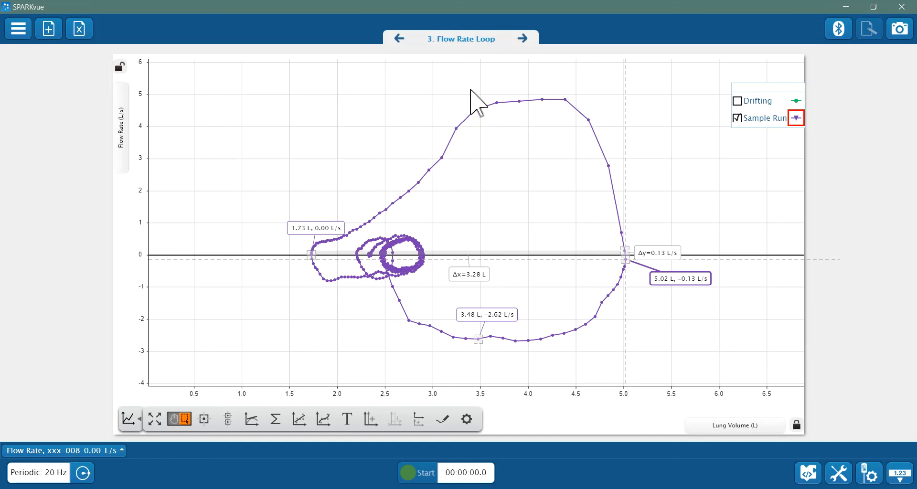
- Move forward to page 4, Max Flow Rate, with the peak at 19.250 s, 4.85 L/s
click(523, 38)
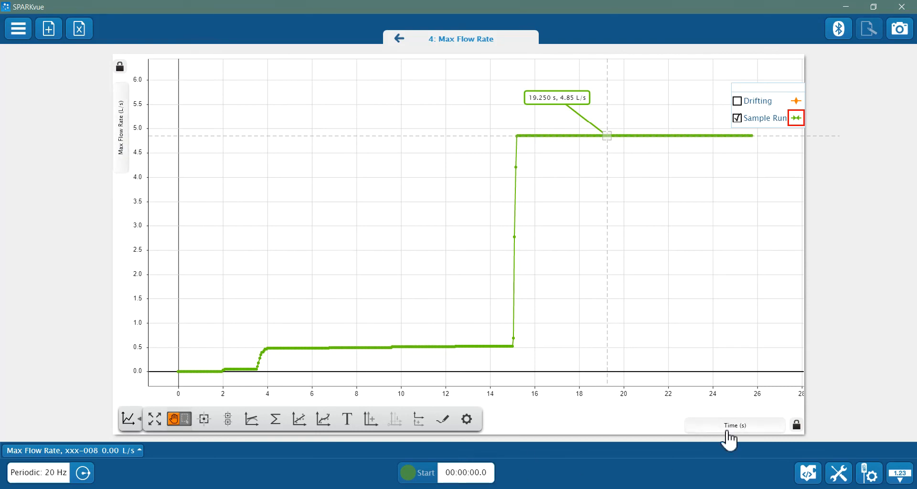
mouse_move(857, 278)
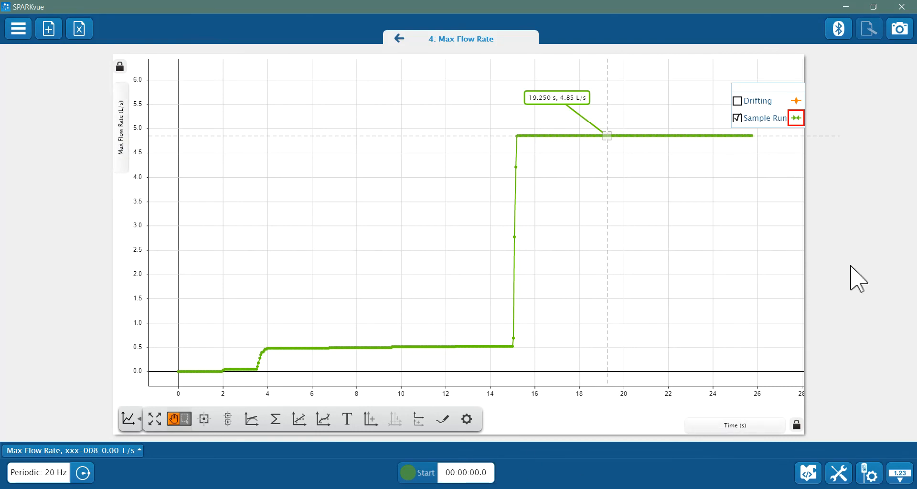
mouse_move(573, 111)
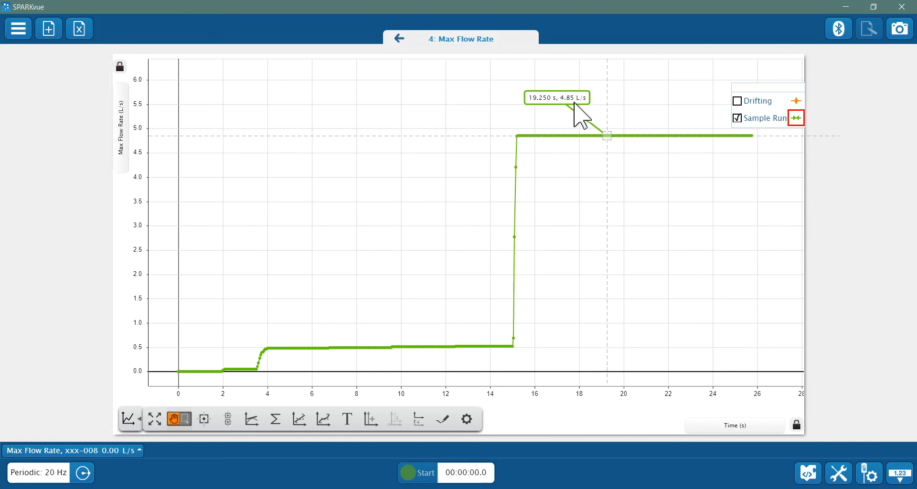
mouse_move(672, 173)
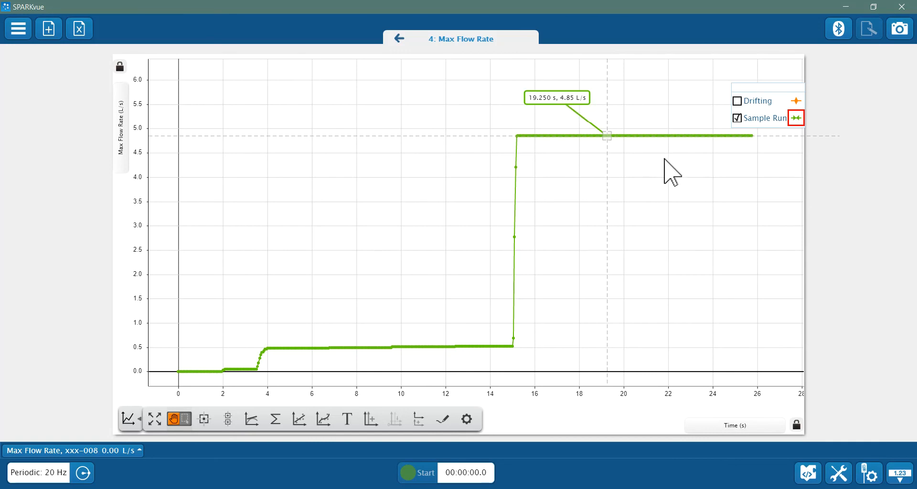
mouse_move(632, 116)
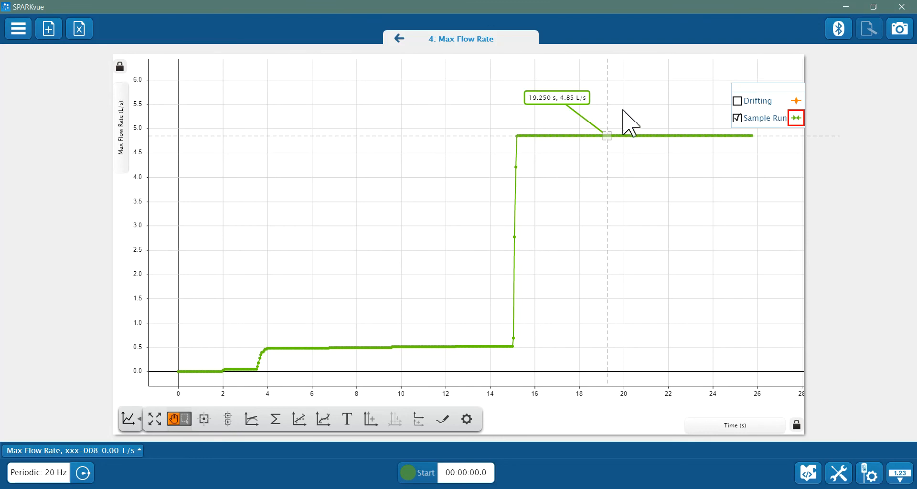
mouse_move(573, 114)
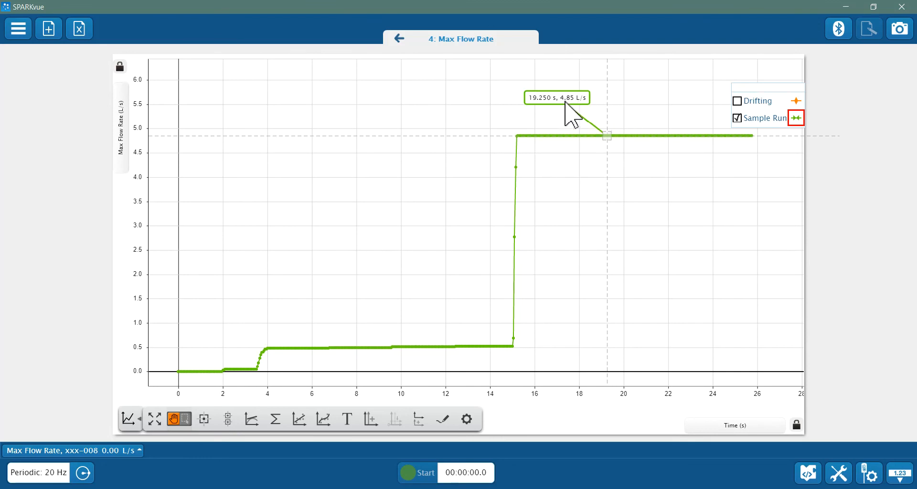
mouse_move(573, 117)
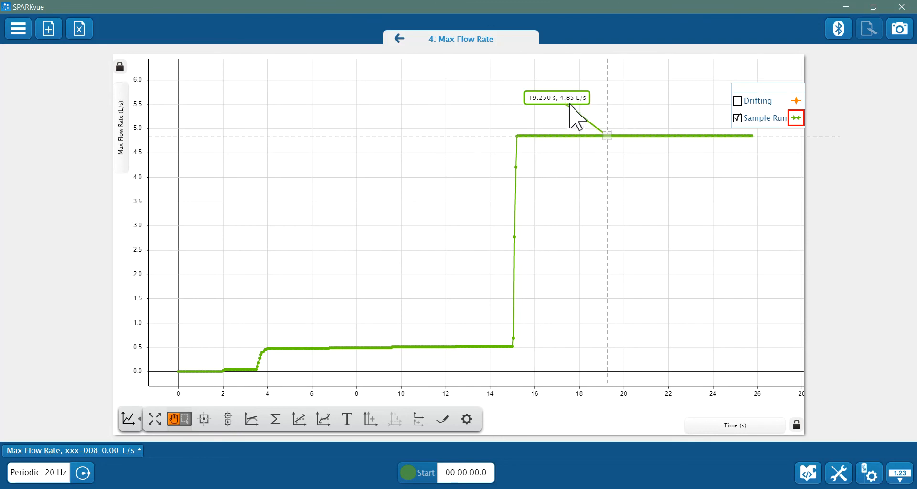
mouse_move(568, 82)
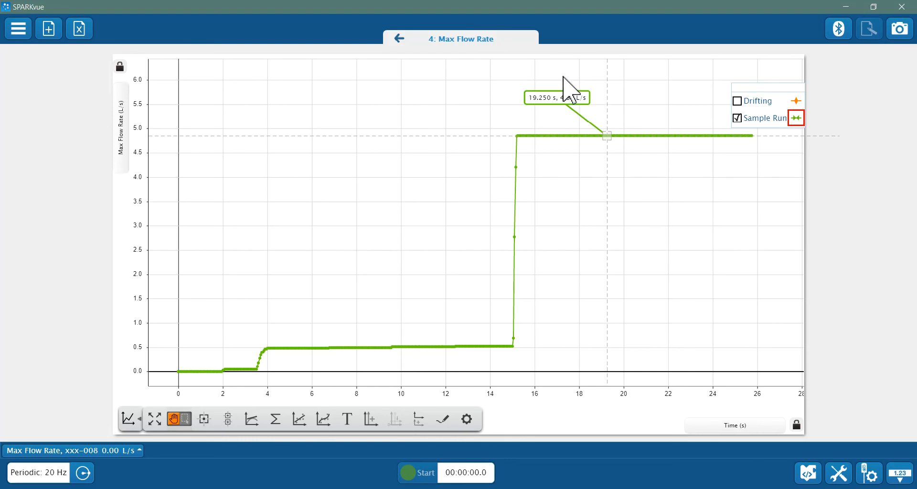
mouse_move(400, 38)
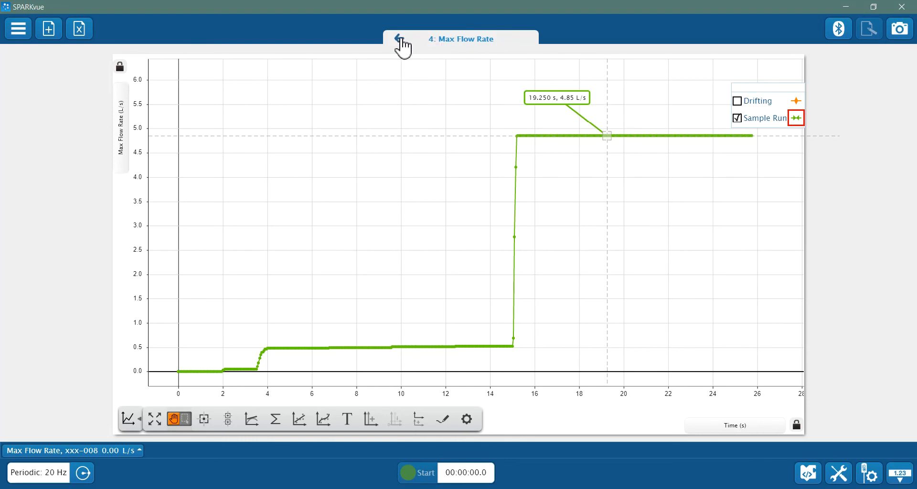
- Label the loop's peak flow point at 4.39 L, 4.84 L/s, checking it against the Max Flow Rate peak
click(400, 38)
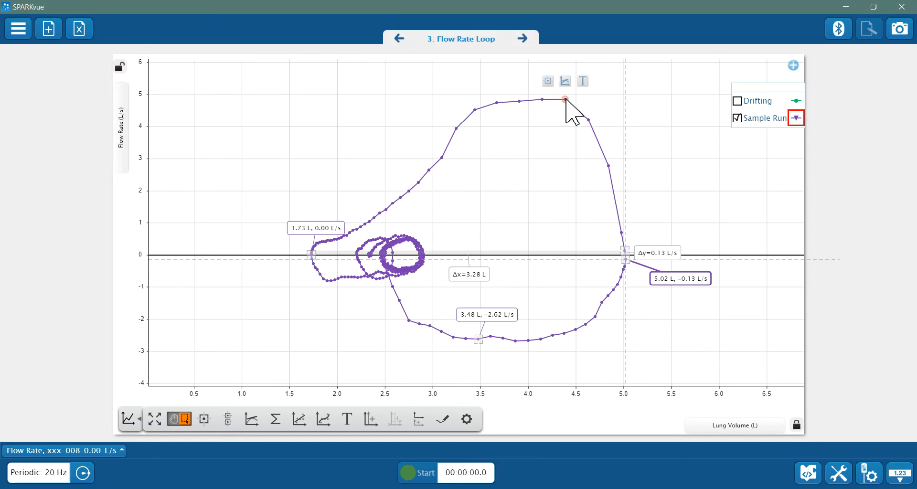
click(564, 99)
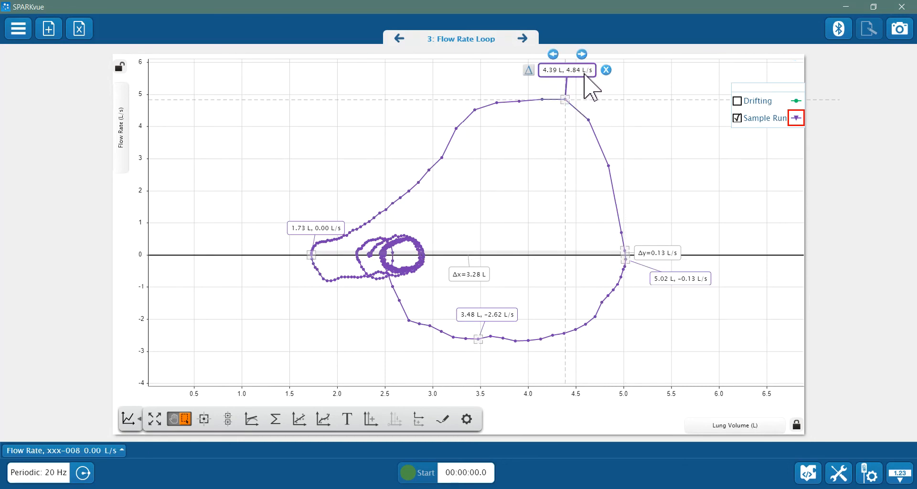
click(525, 39)
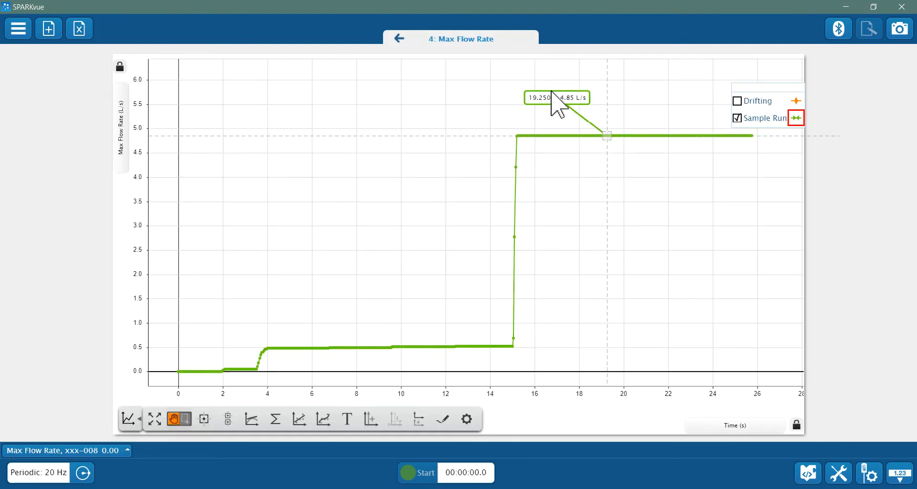
click(398, 38)
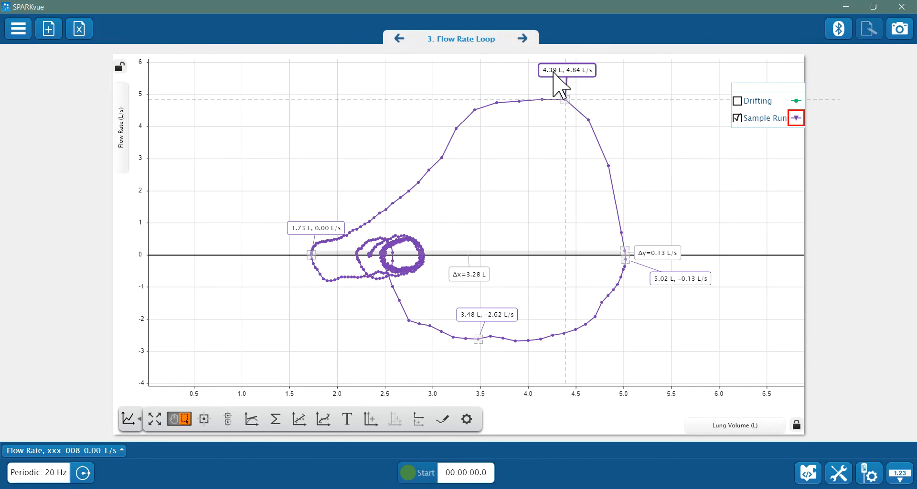
mouse_move(590, 88)
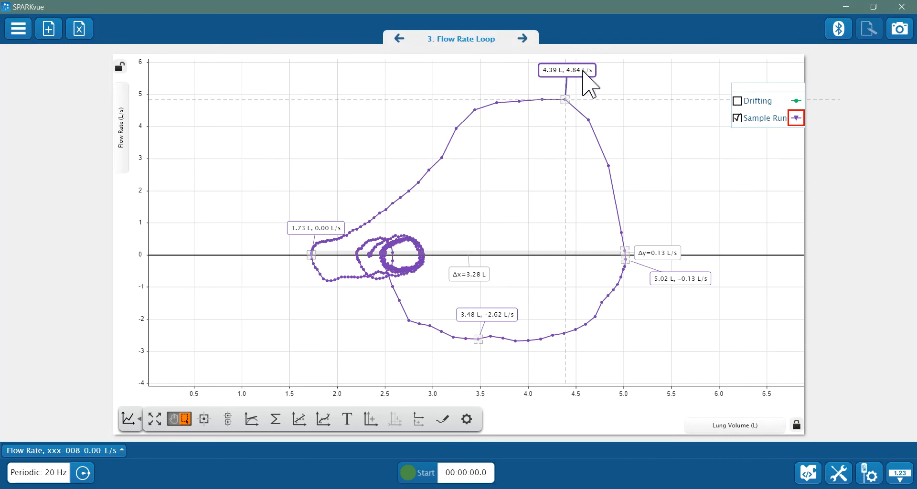
mouse_move(553, 88)
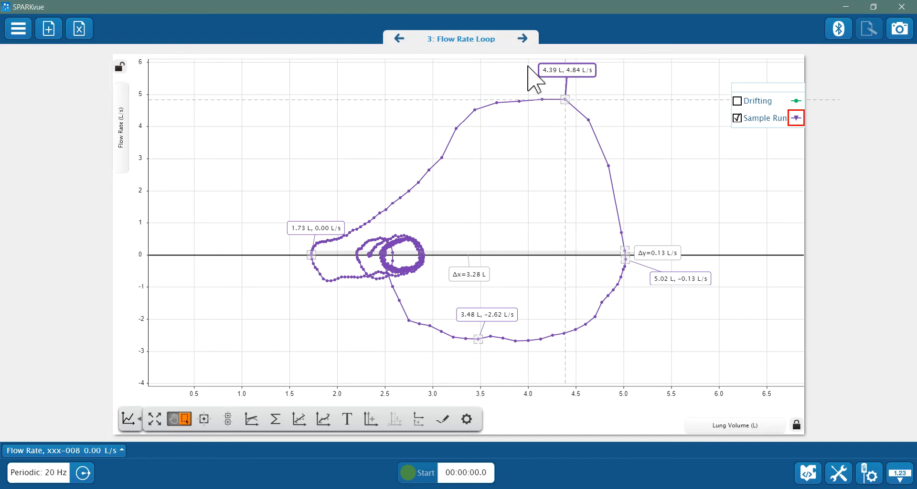
click(399, 38)
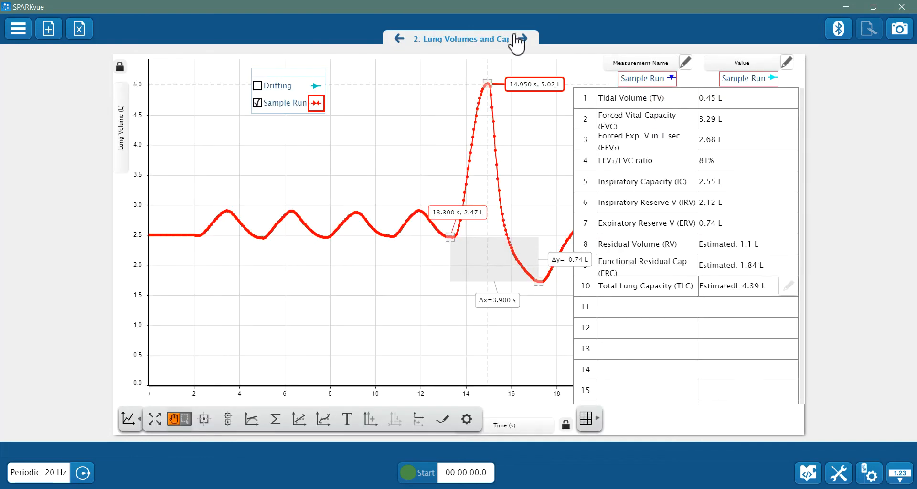
click(524, 38)
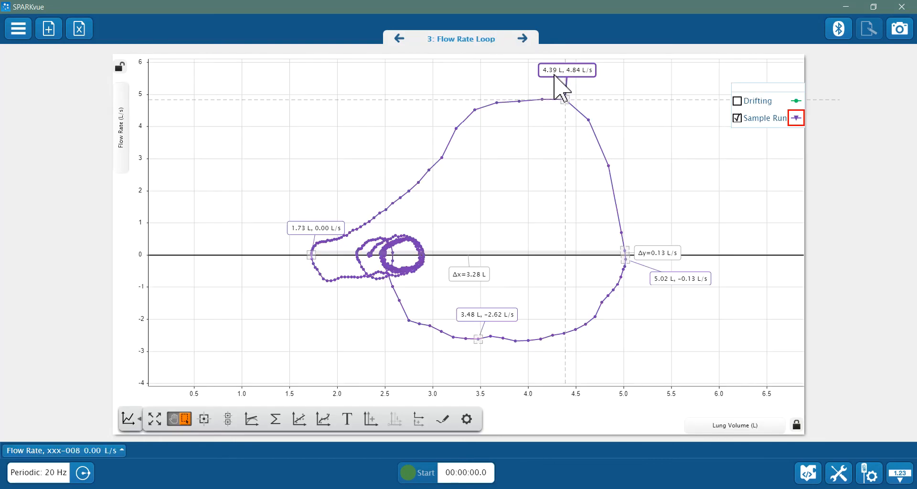
mouse_move(578, 104)
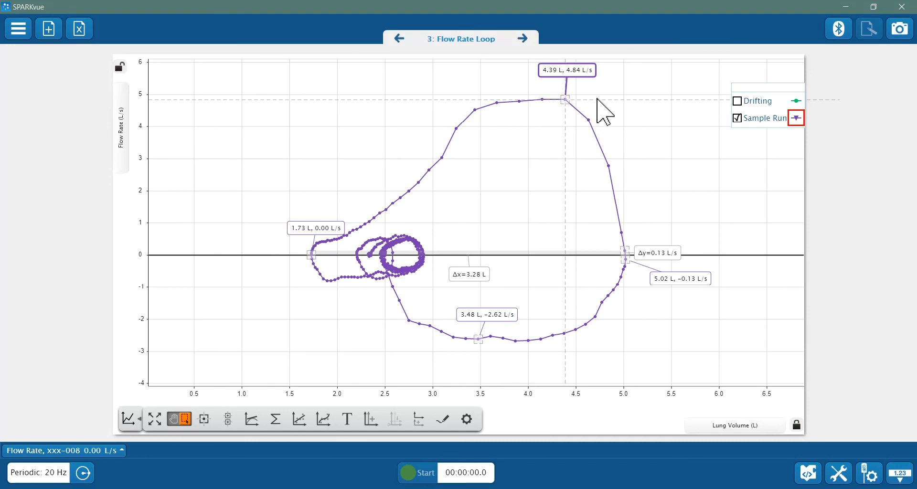
mouse_move(632, 149)
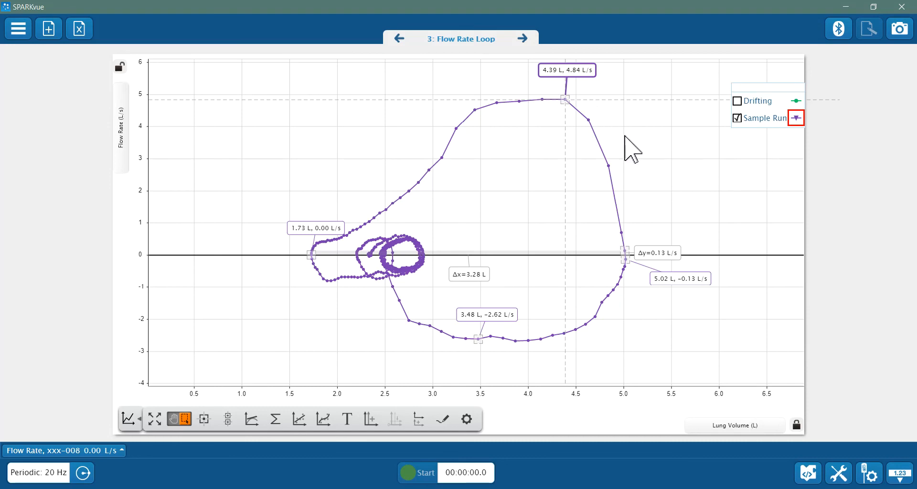
mouse_move(532, 401)
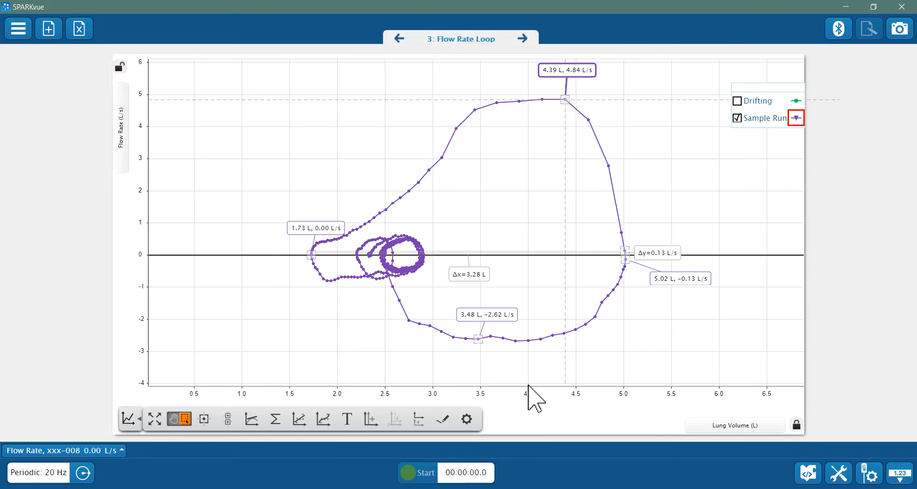